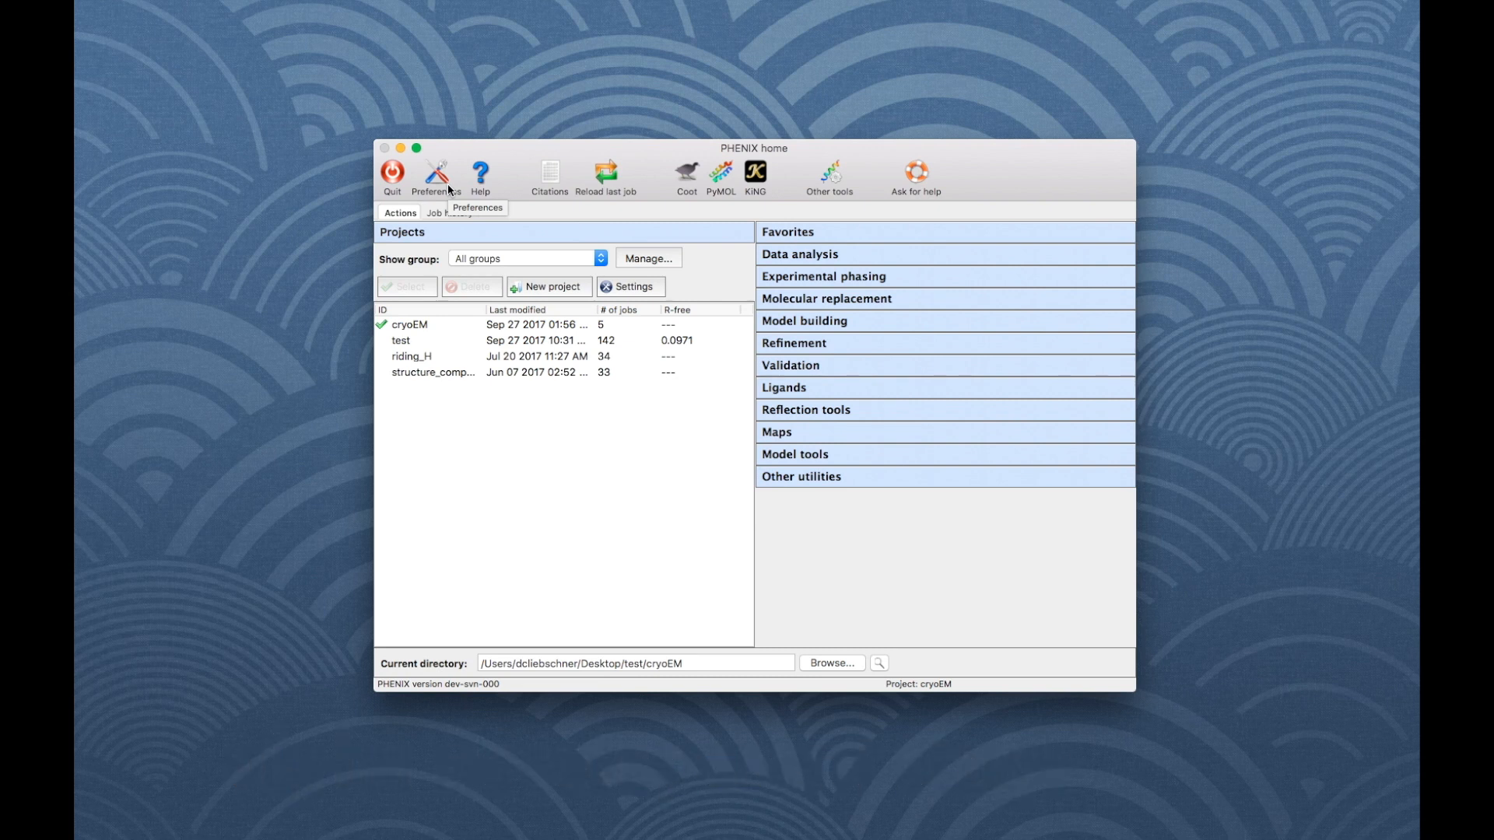
{"action": "mouse_move", "coordinate": [670, 514]}
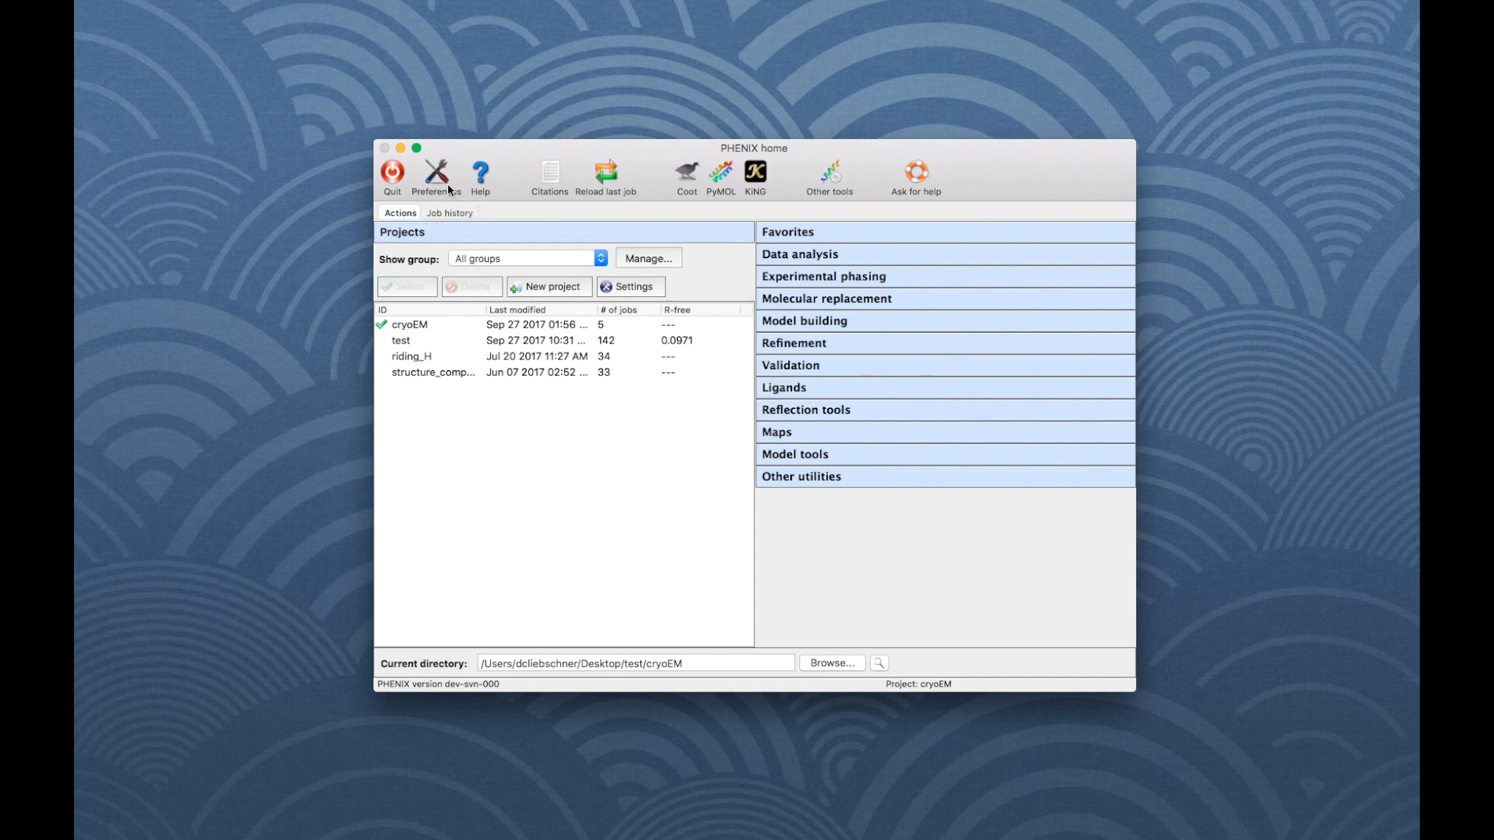
- Review the program preferences and accept them
{"action": "left_click", "coordinate": [436, 175]}
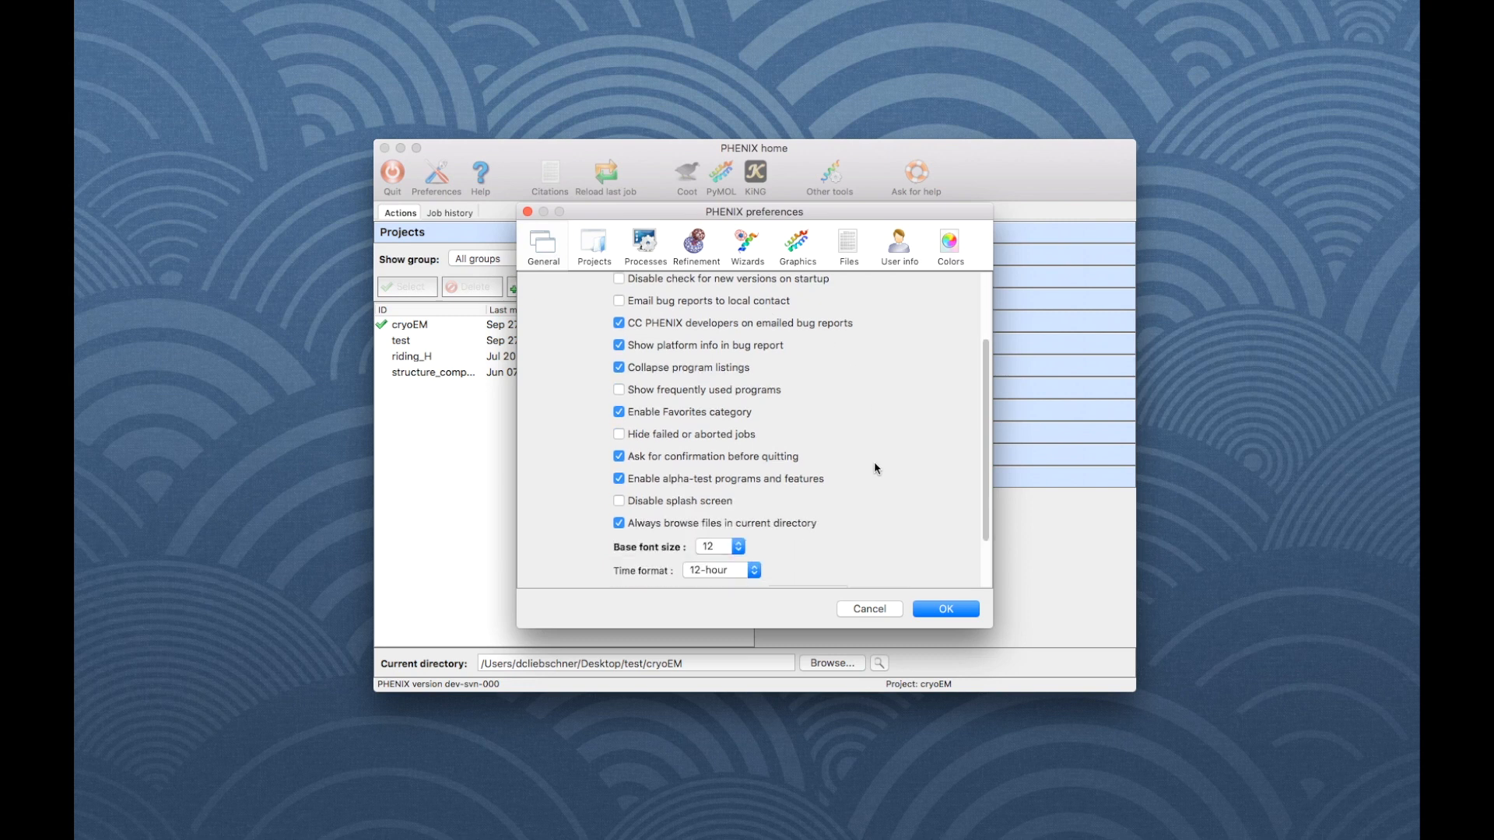
{"action": "scroll", "scroll_direction": "down", "scroll_amount": 3}
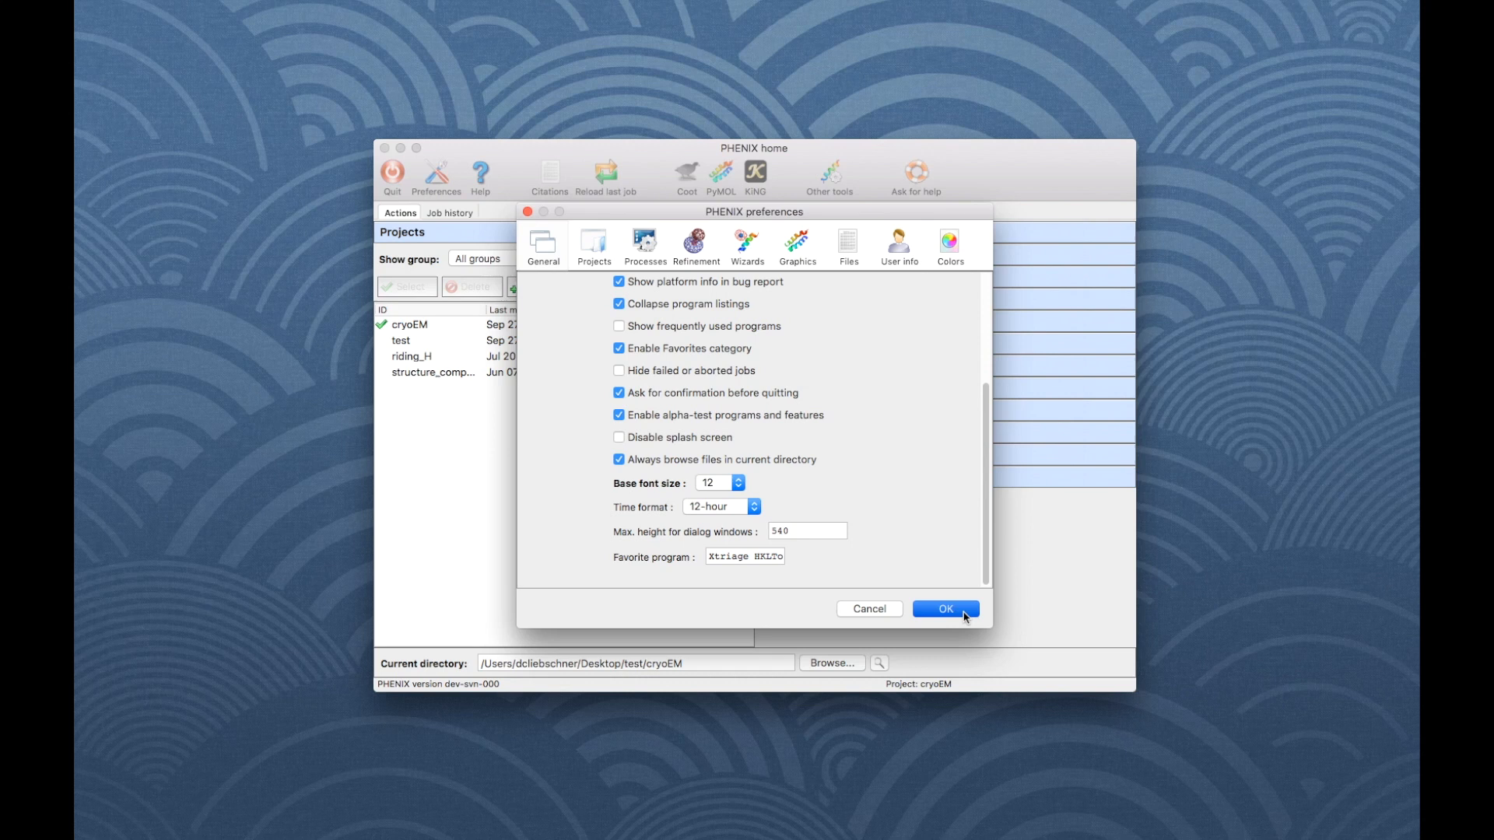
{"action": "left_click", "coordinate": [944, 608]}
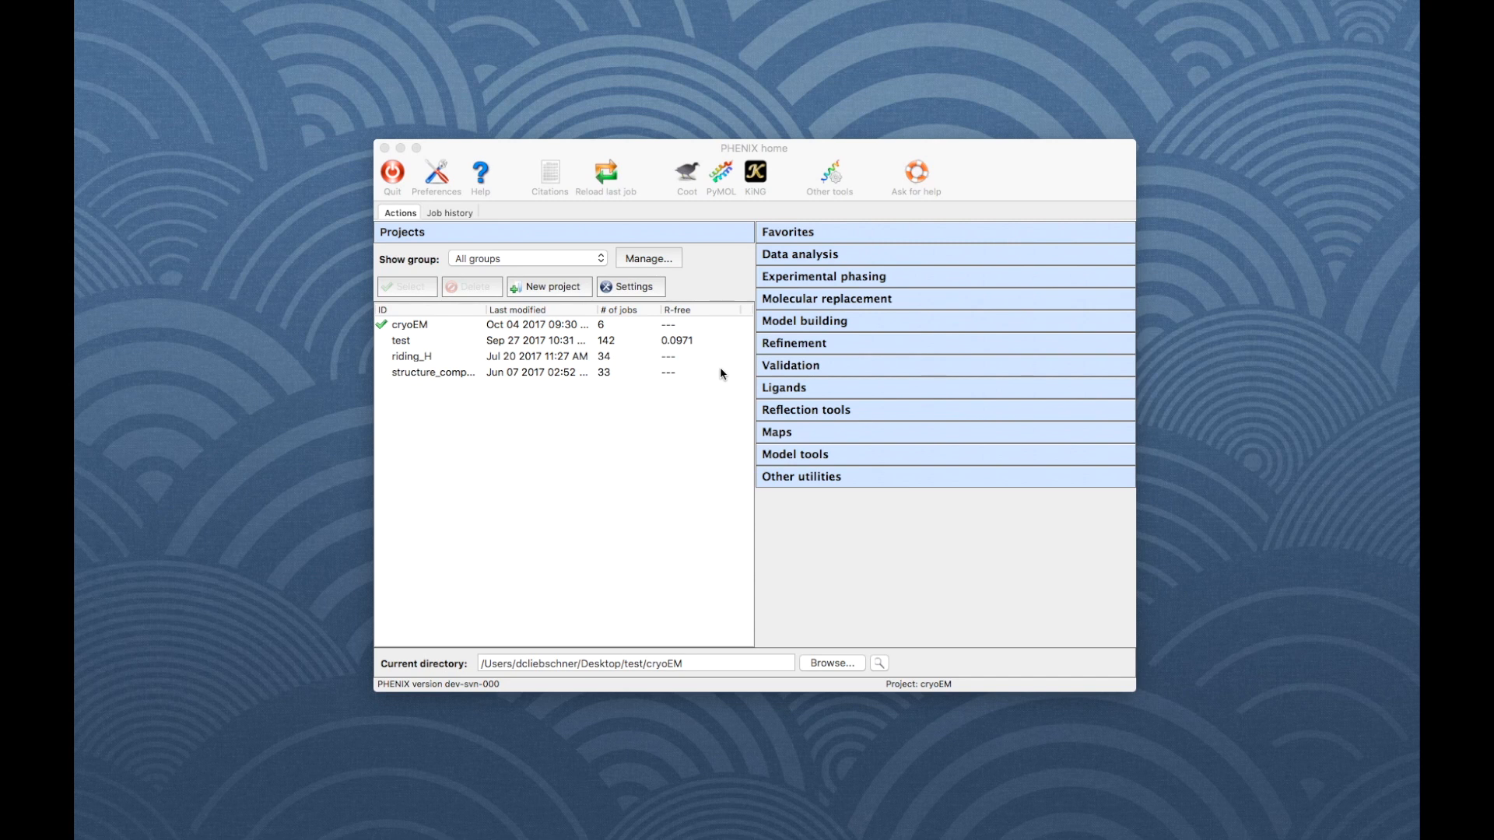
- Start a Mtriage job titled 'tutorial cryo EM' using emd_5778.map as the map
{"action": "left_click", "coordinate": [798, 254]}
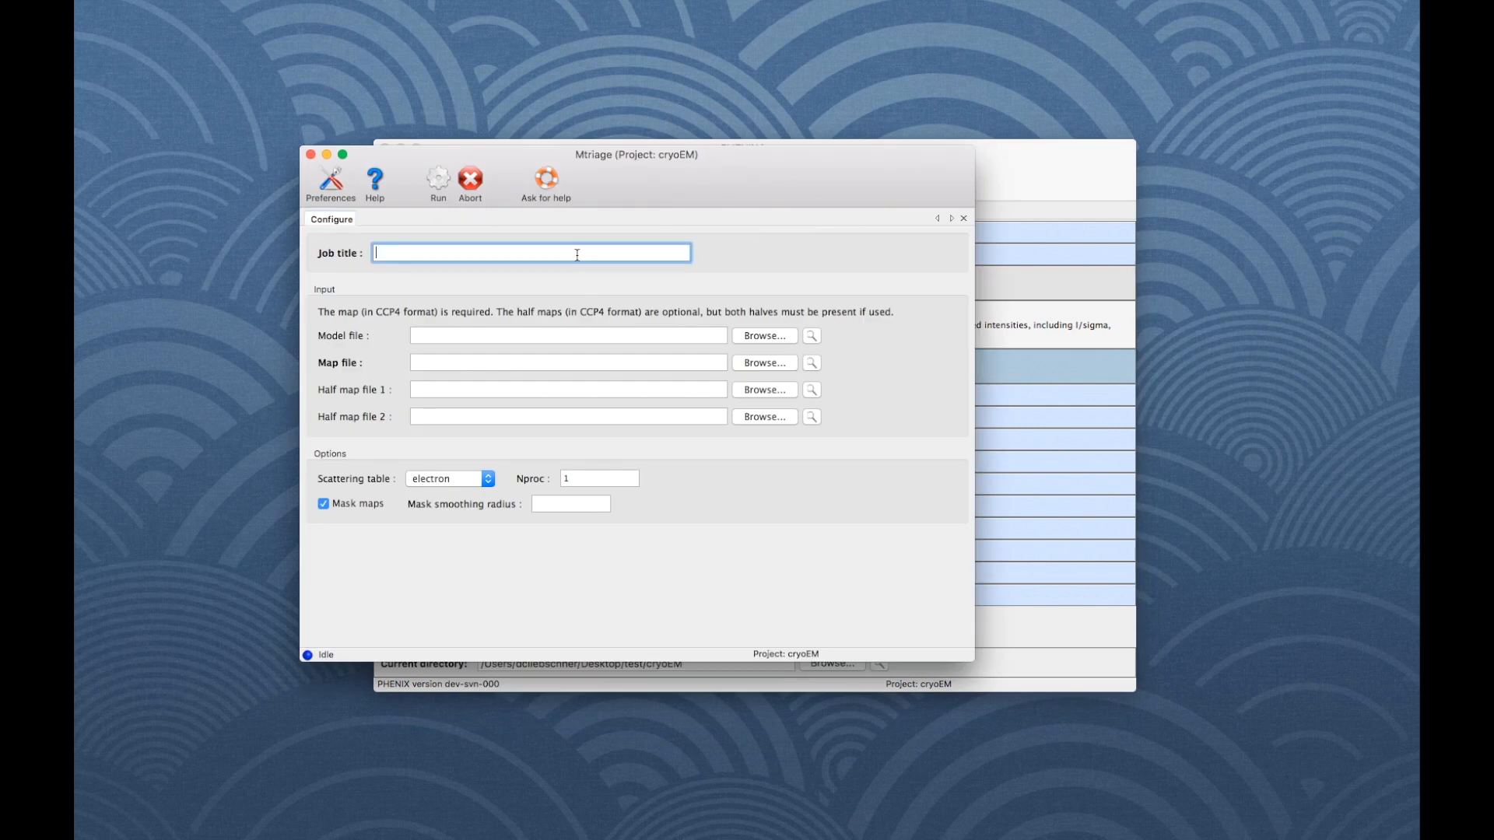
{"action": "type", "text": "tutorial cryo EM"}
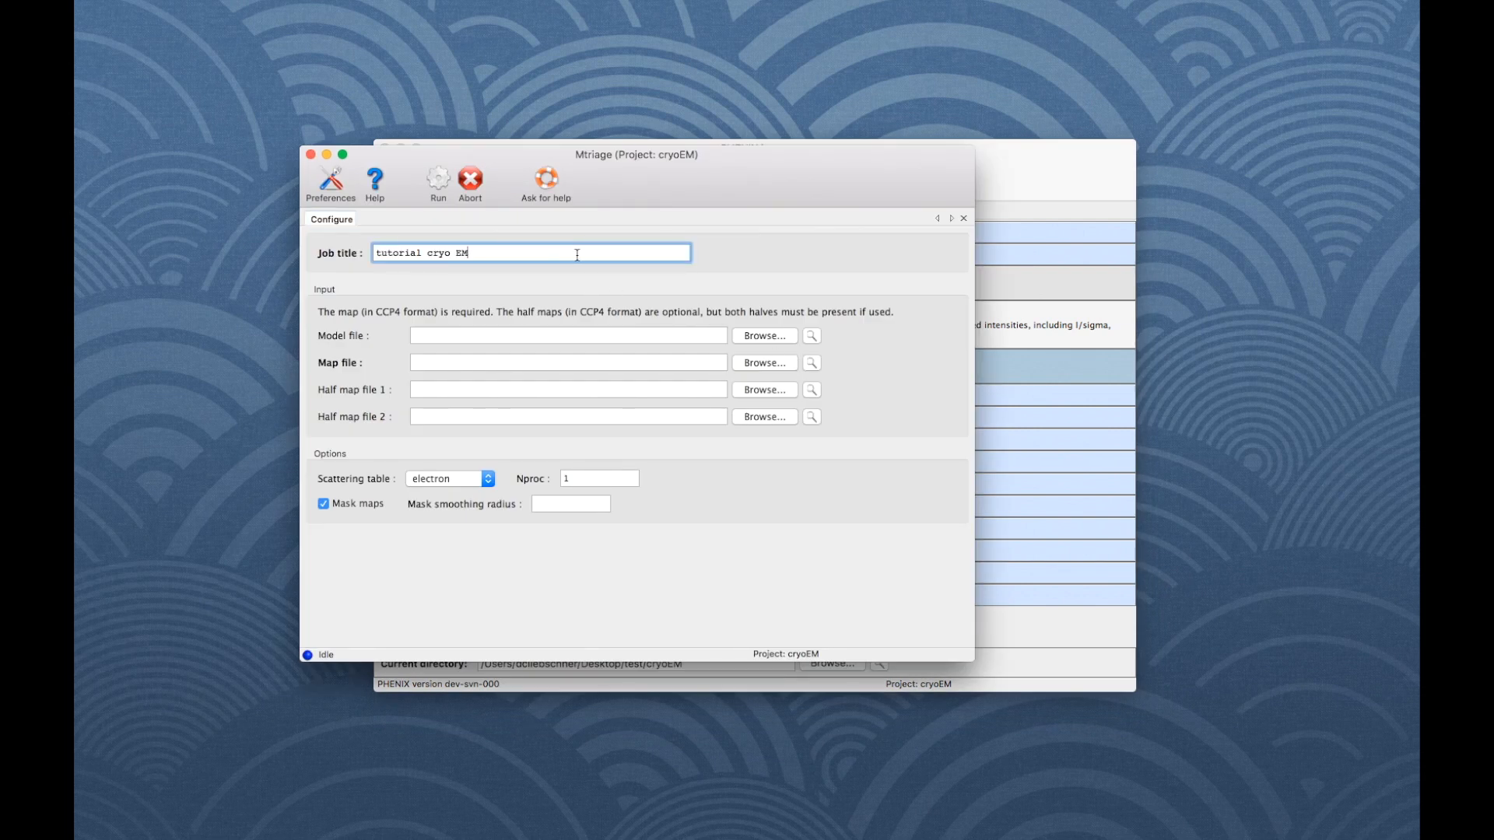
{"action": "left_click", "coordinate": [764, 362]}
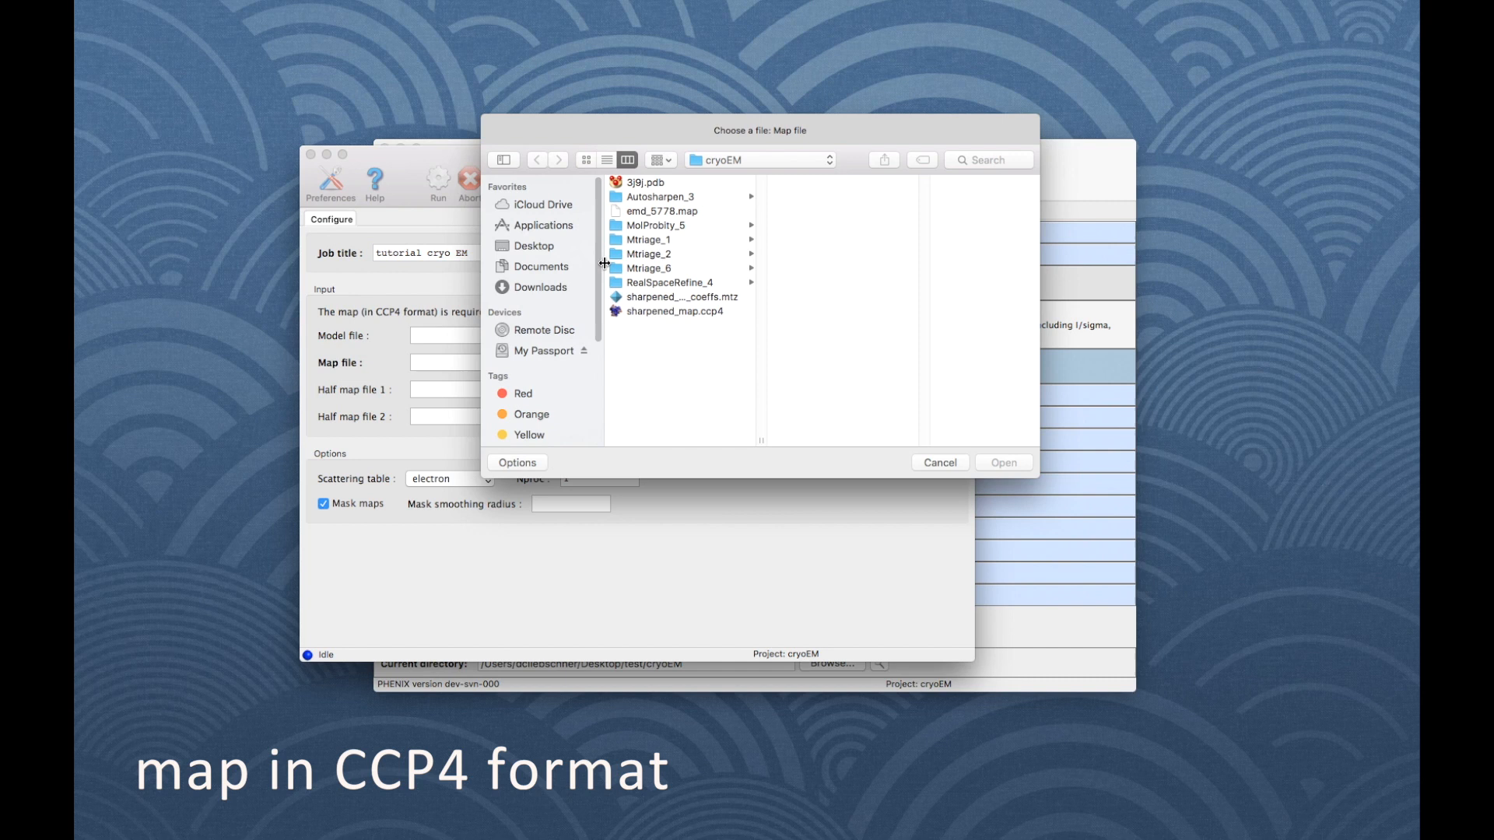
{"action": "left_click", "coordinate": [660, 211]}
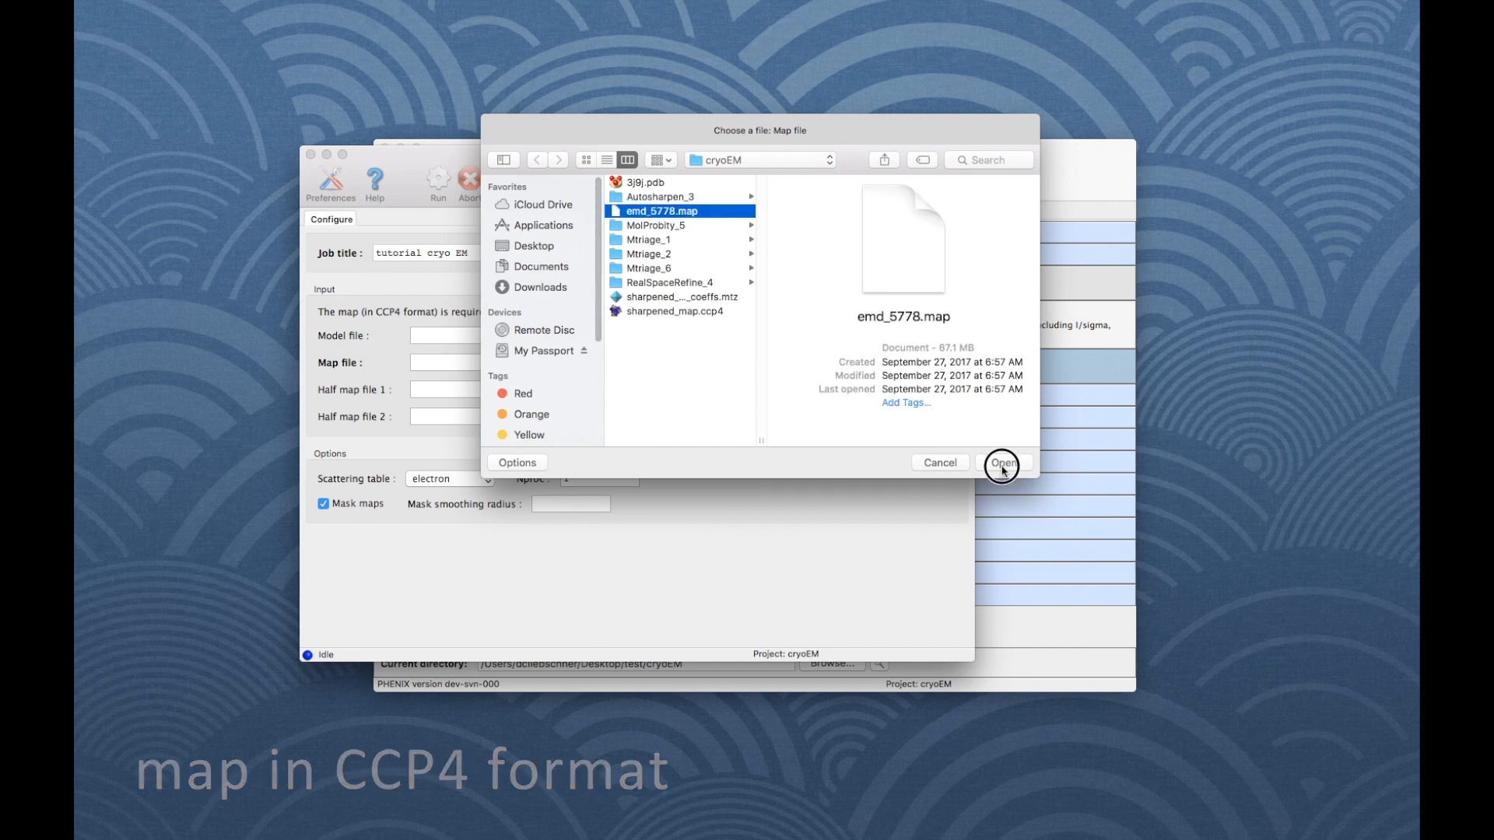
{"action": "left_click", "coordinate": [1003, 463]}
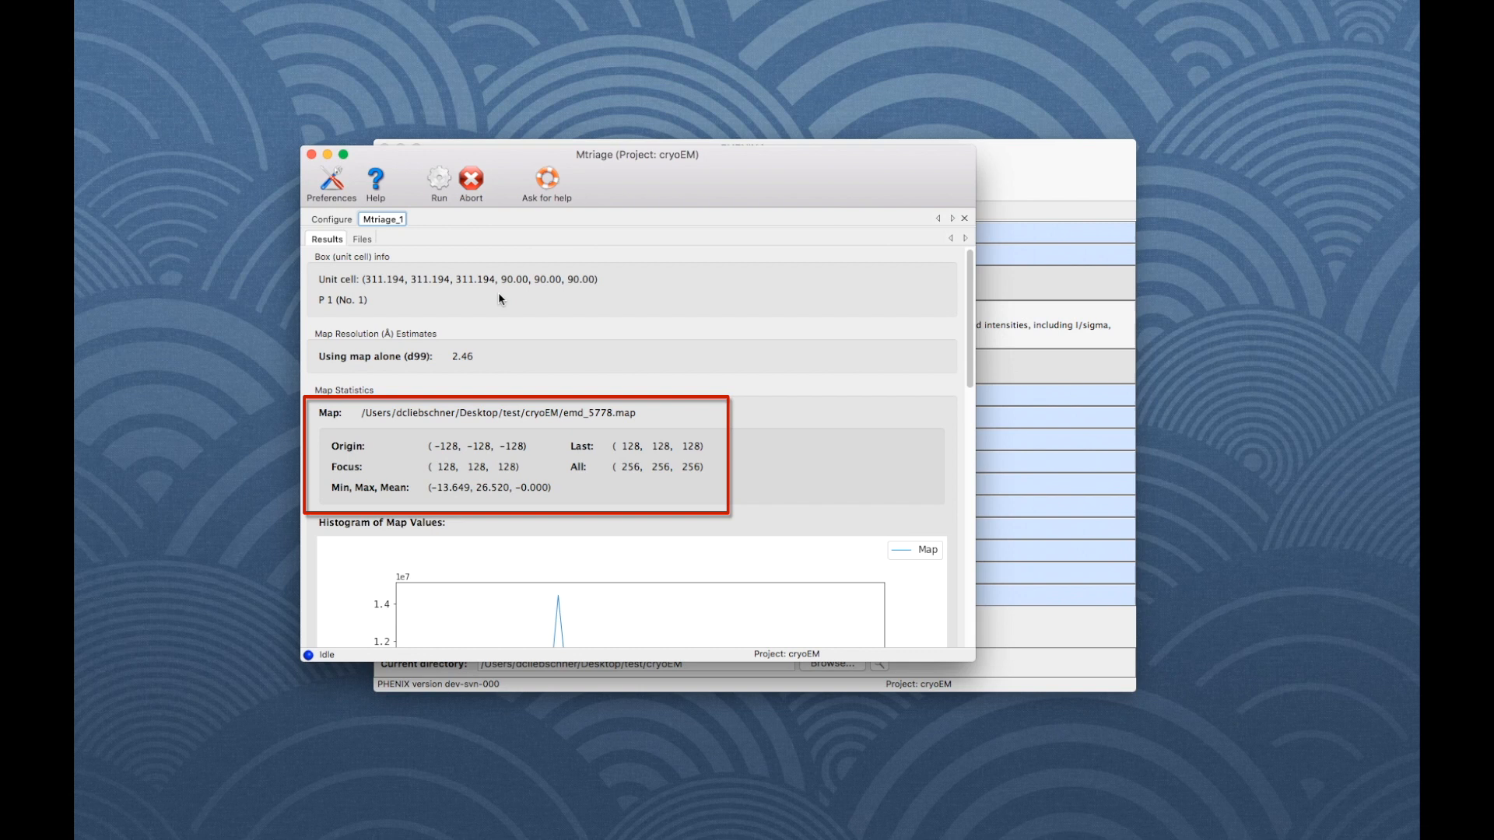
{"action": "scroll", "scroll_direction": "down", "scroll_amount": 3}
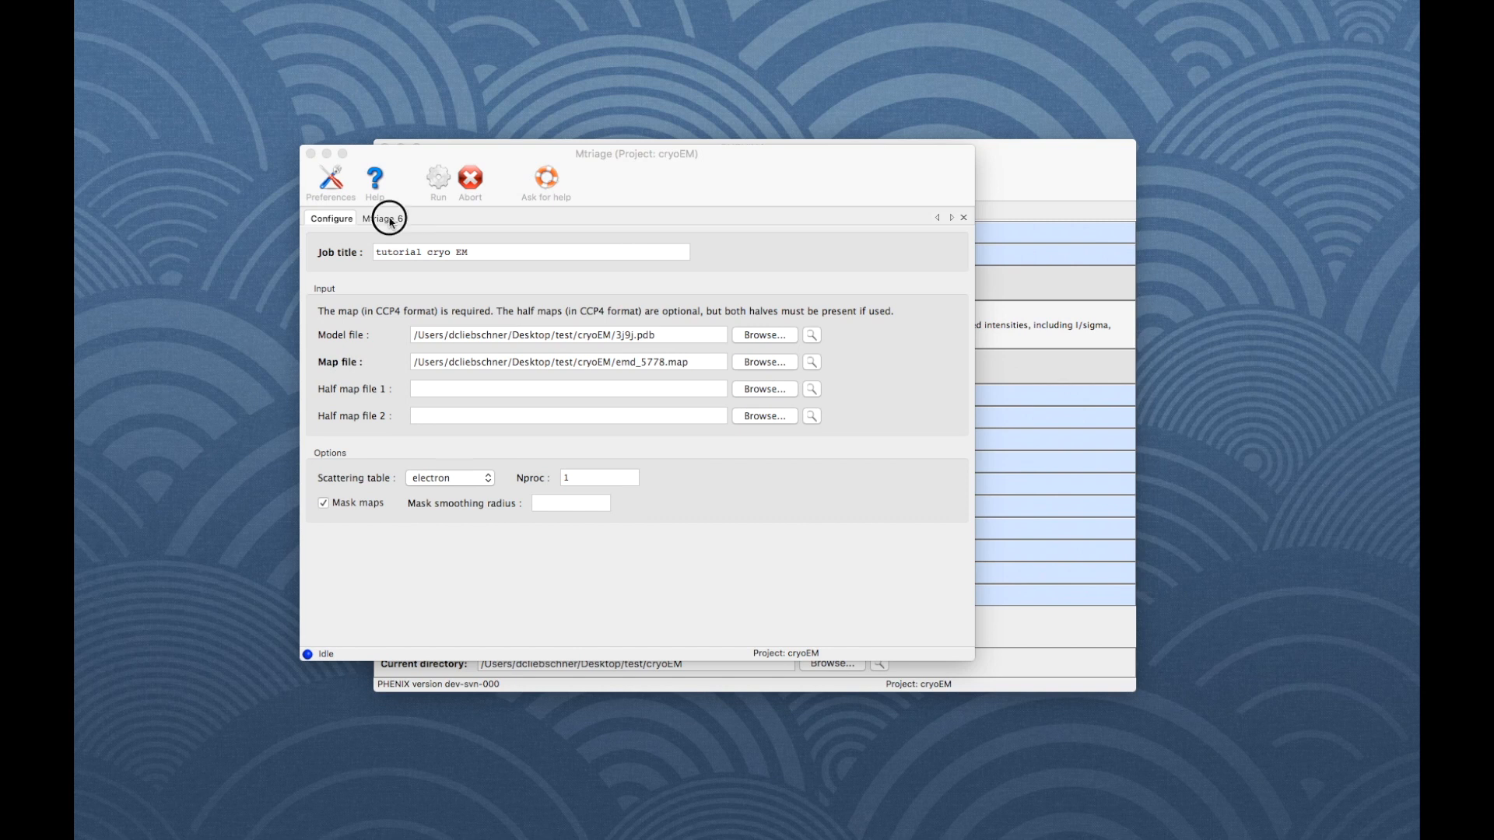
- Review the Mtriage_6 results and its map-model FSC curve
{"action": "left_click", "coordinate": [383, 218]}
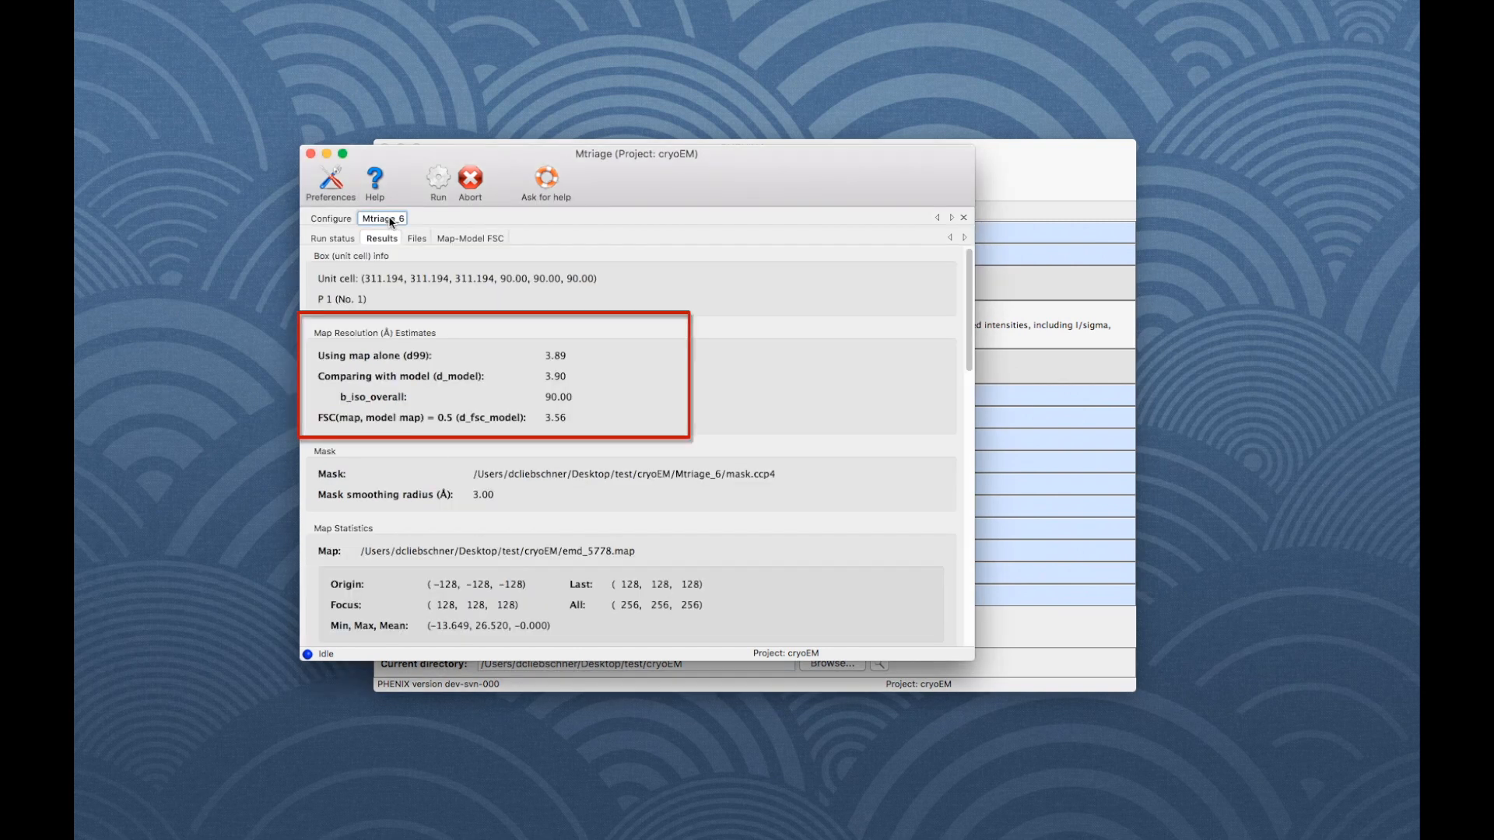
{"action": "left_click", "coordinate": [470, 238]}
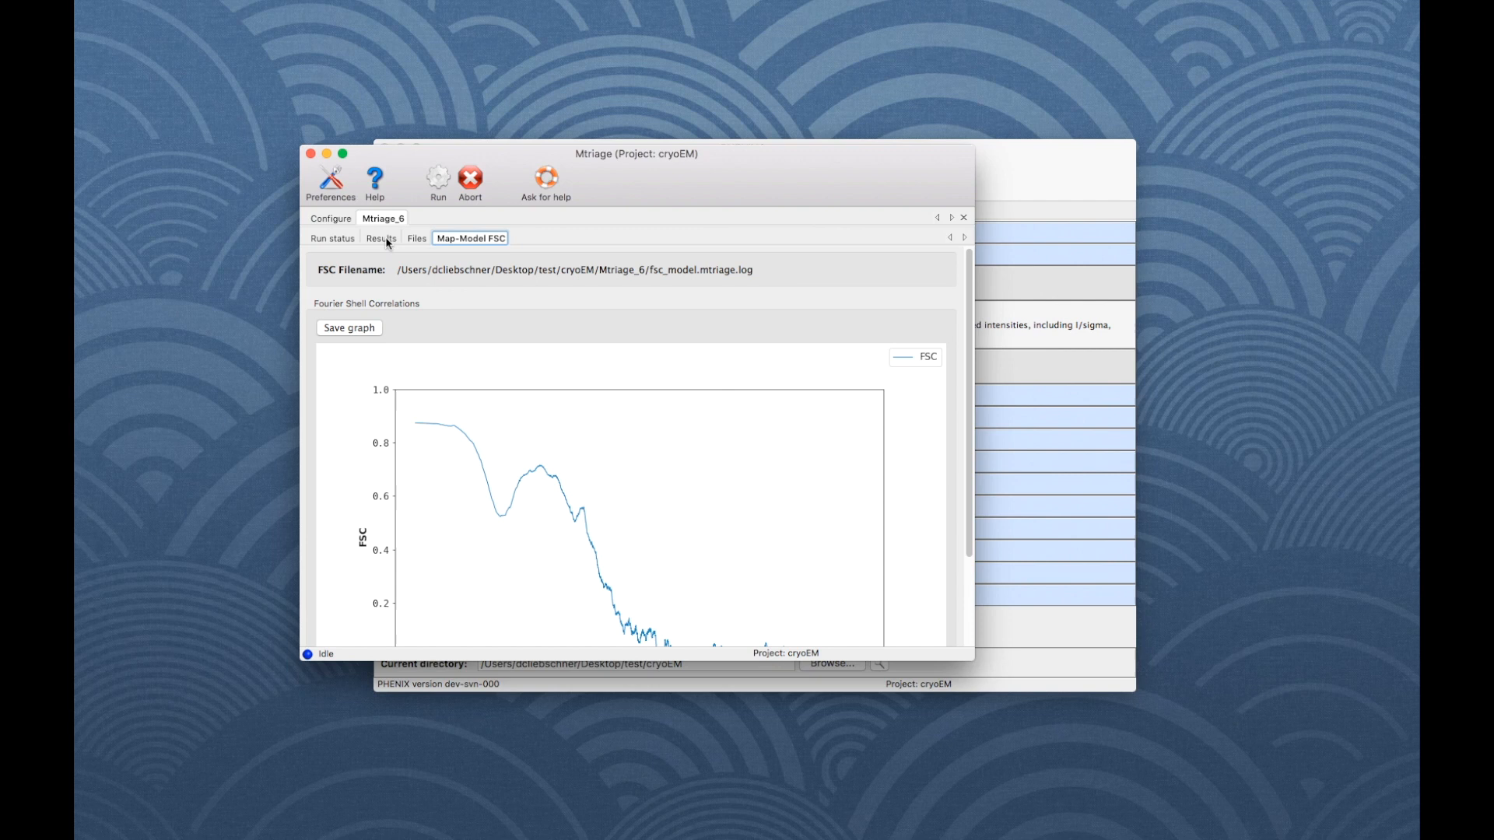
{"action": "left_click", "coordinate": [381, 238]}
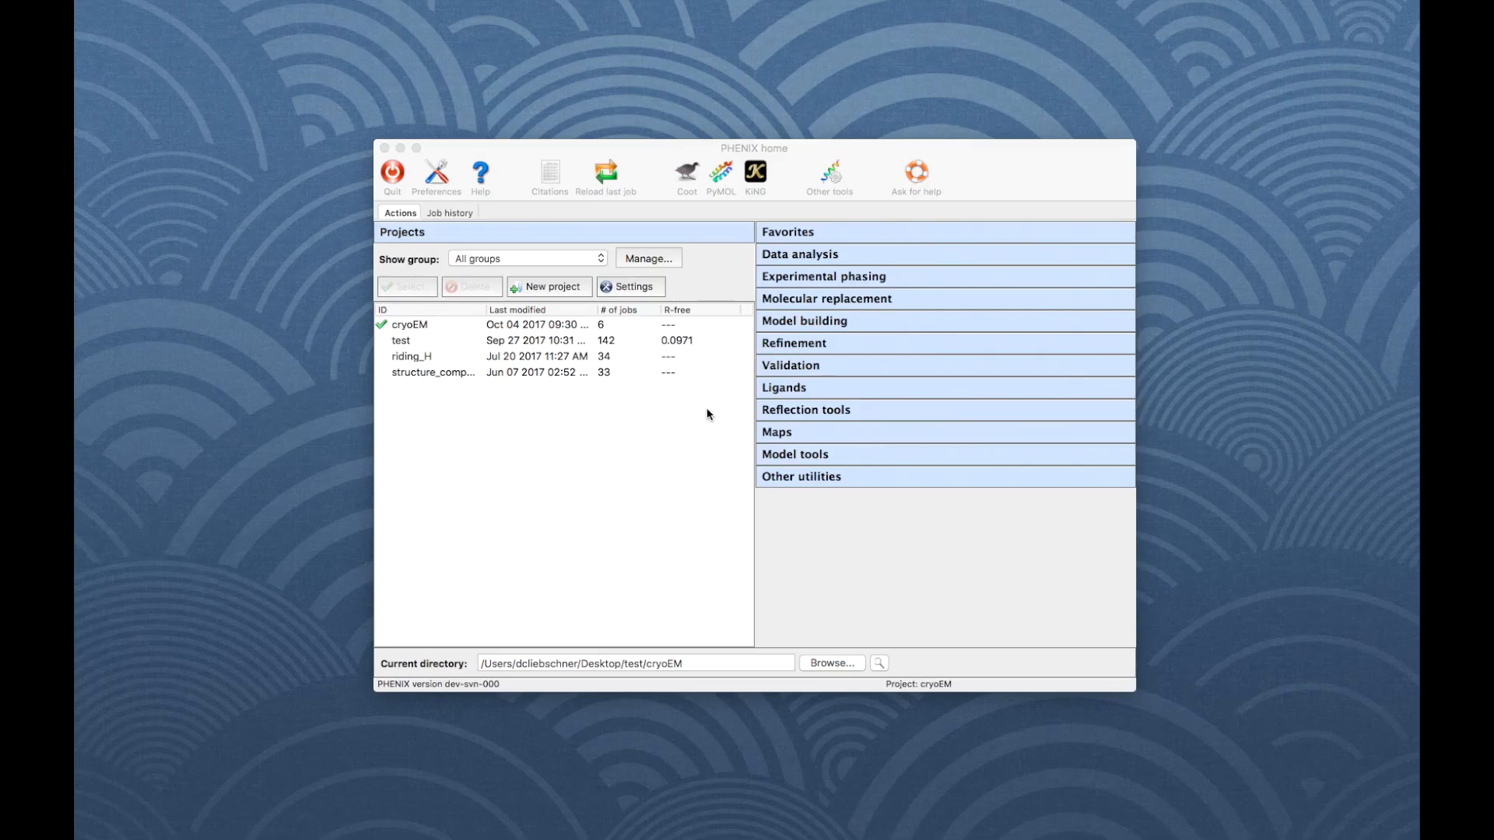
- Load emd_5778.map into a new Autosharpen Map job, then return home
{"action": "left_click", "coordinate": [776, 432]}
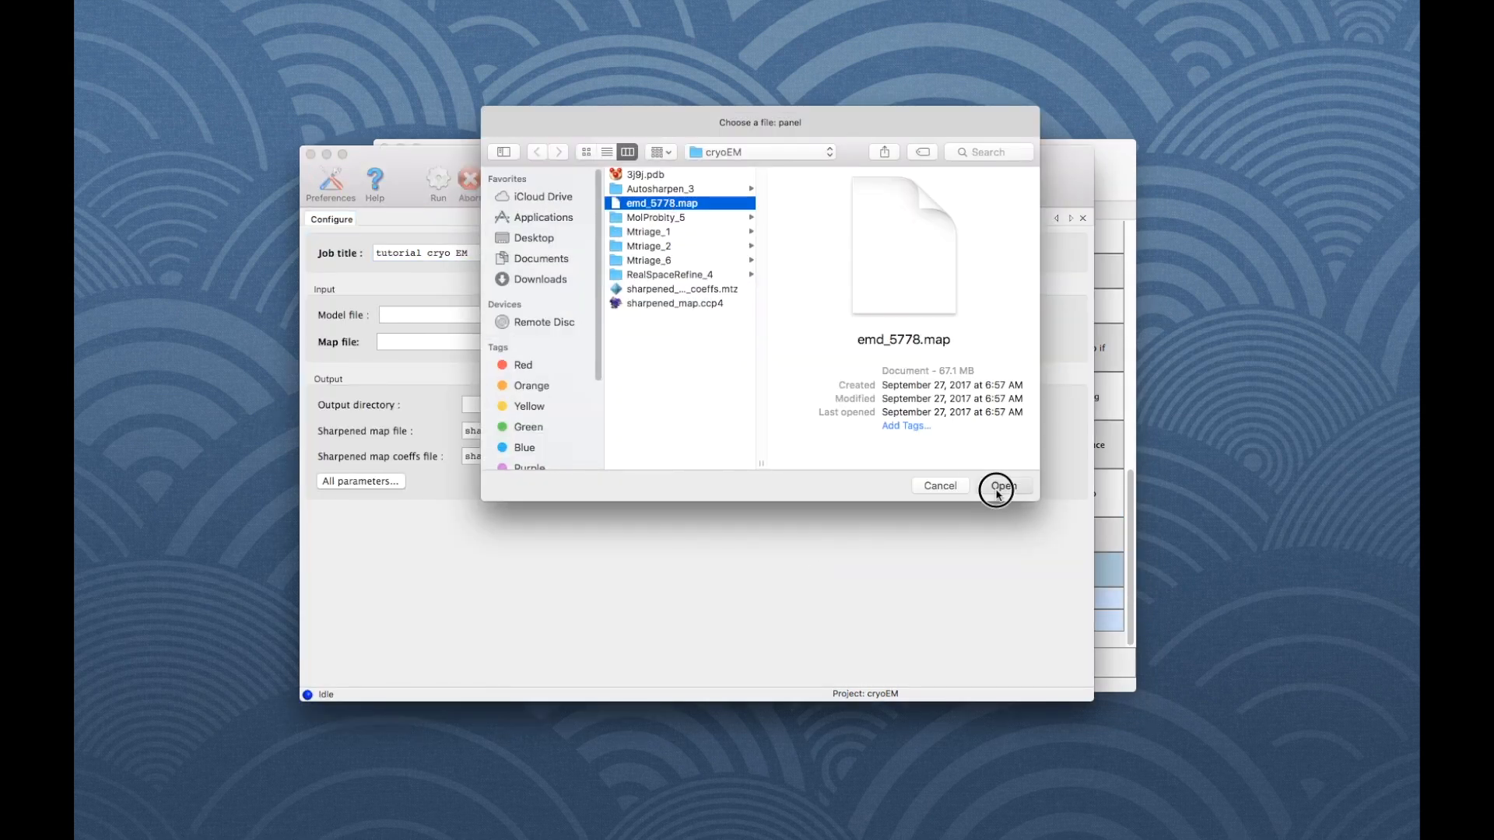
{"action": "left_click", "coordinate": [1002, 486]}
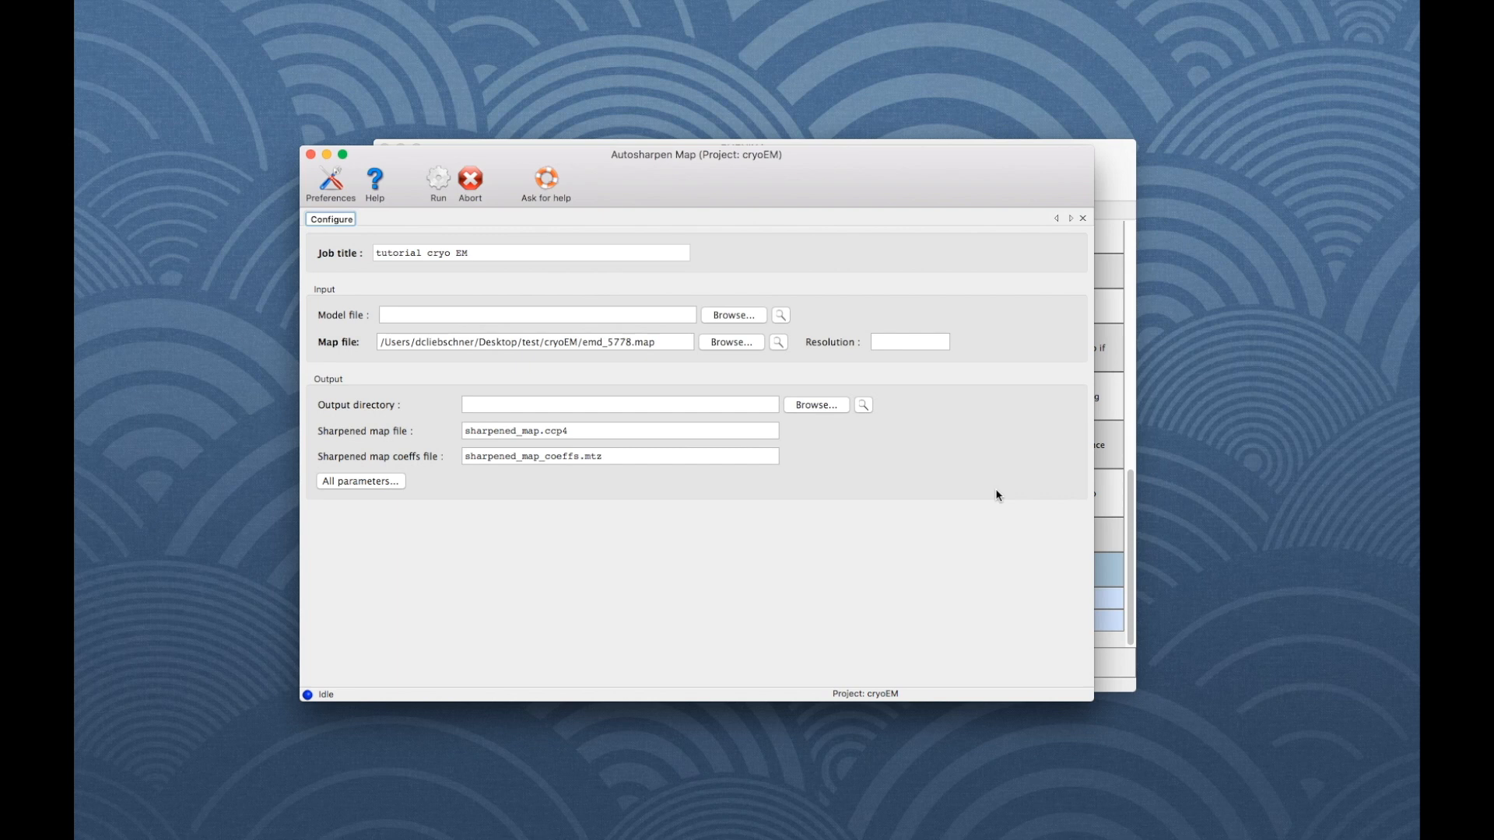
{"action": "left_click", "coordinate": [437, 178]}
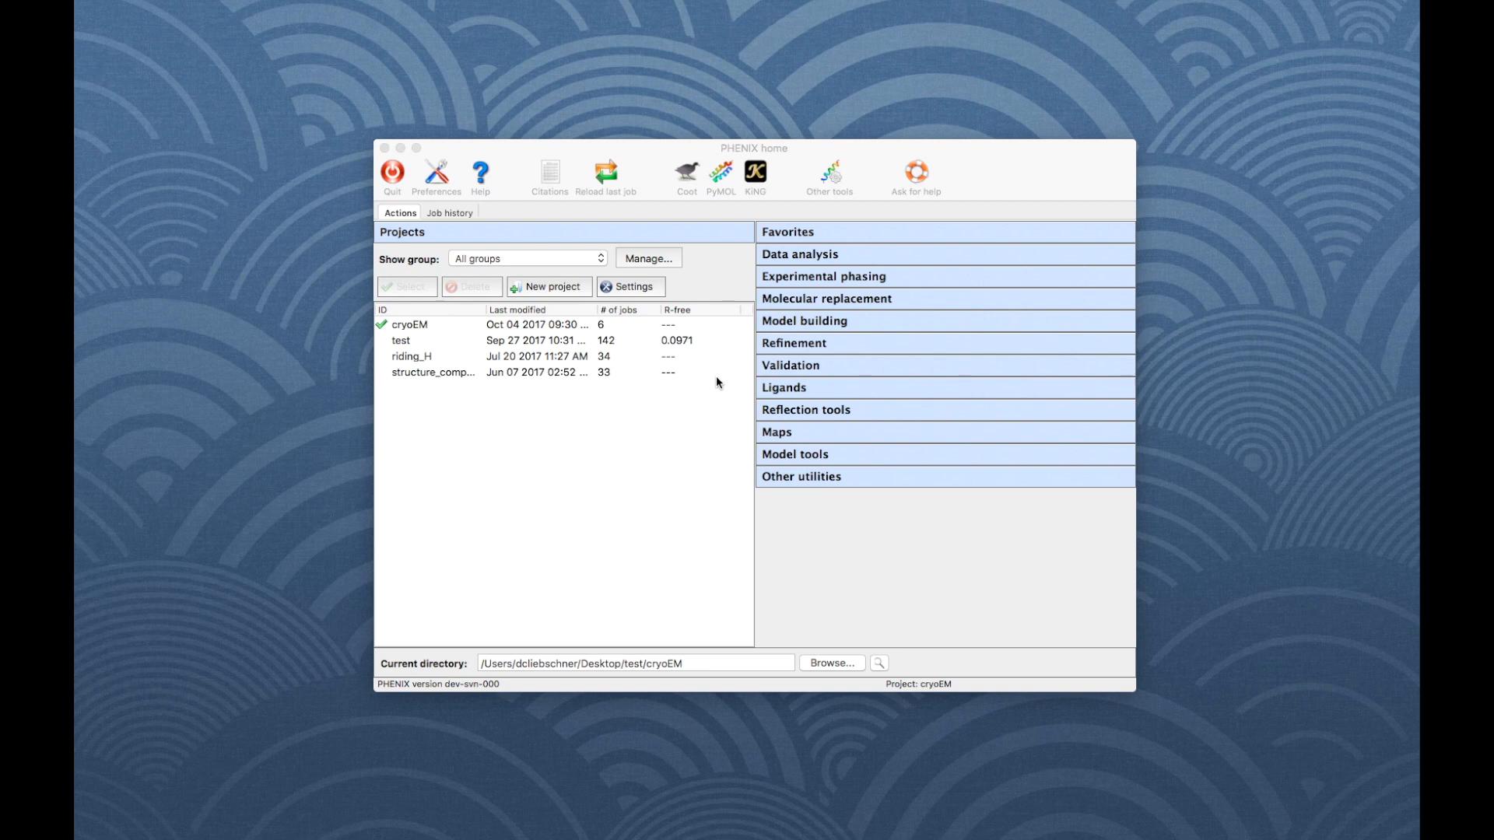
- Set up Map to Model titled 'tutorial cryo EM' with a 3.9 resolution limit and sequence file
{"action": "left_click", "coordinate": [805, 321]}
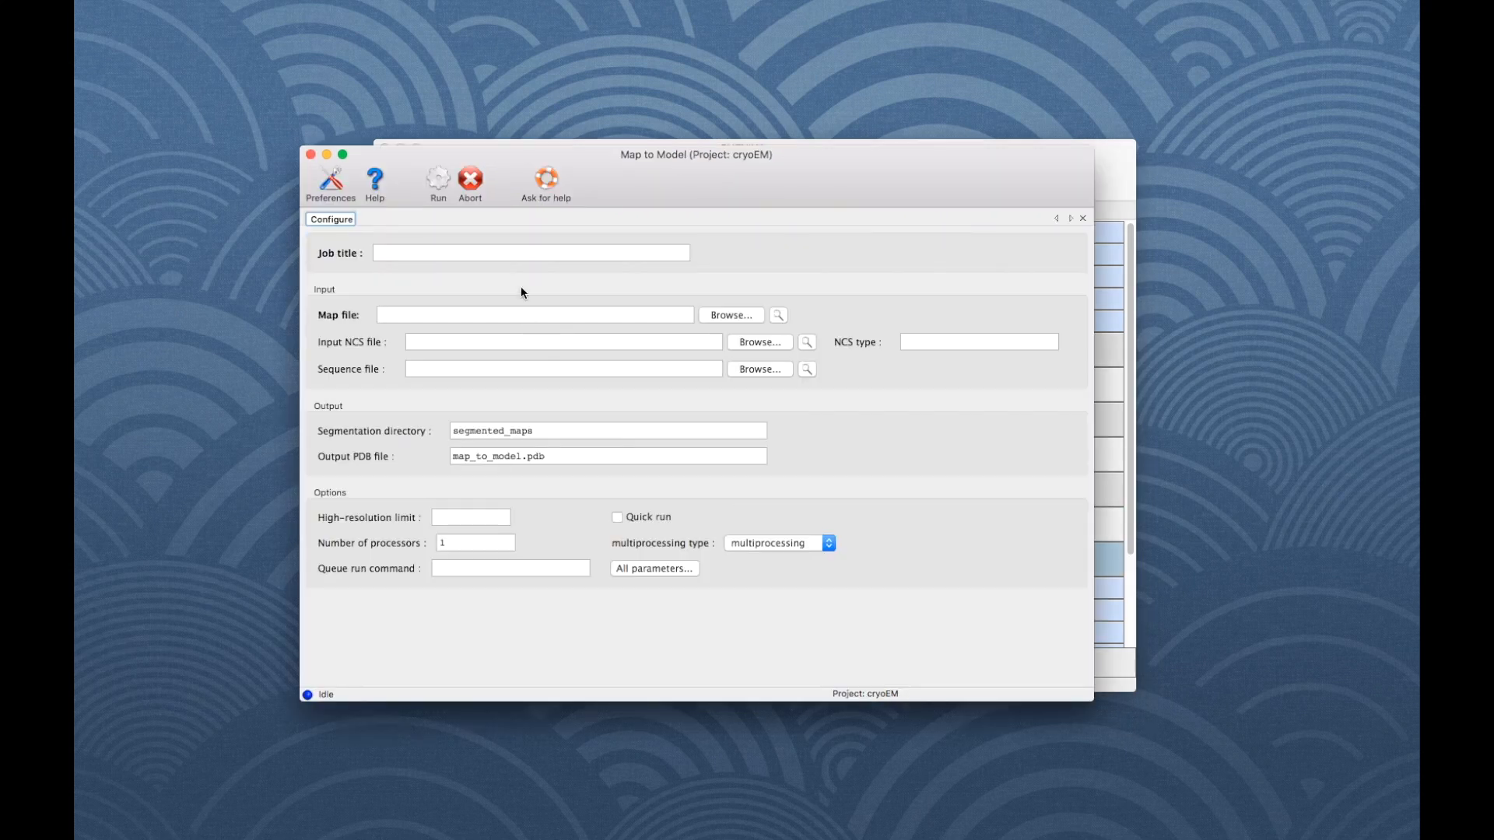
{"action": "type", "text": "tutorial cryo EM"}
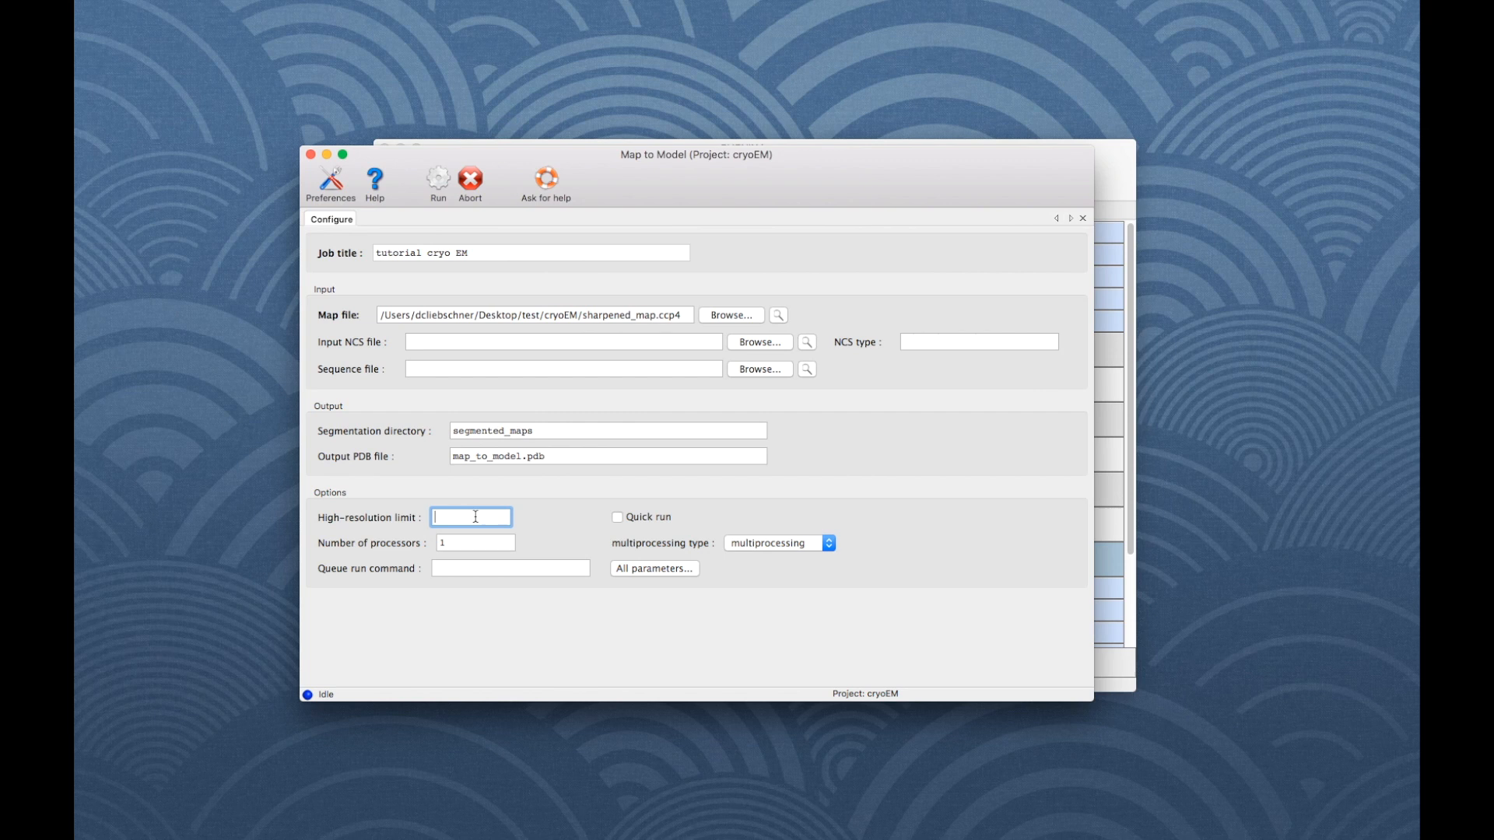
{"action": "left_click", "coordinate": [759, 369]}
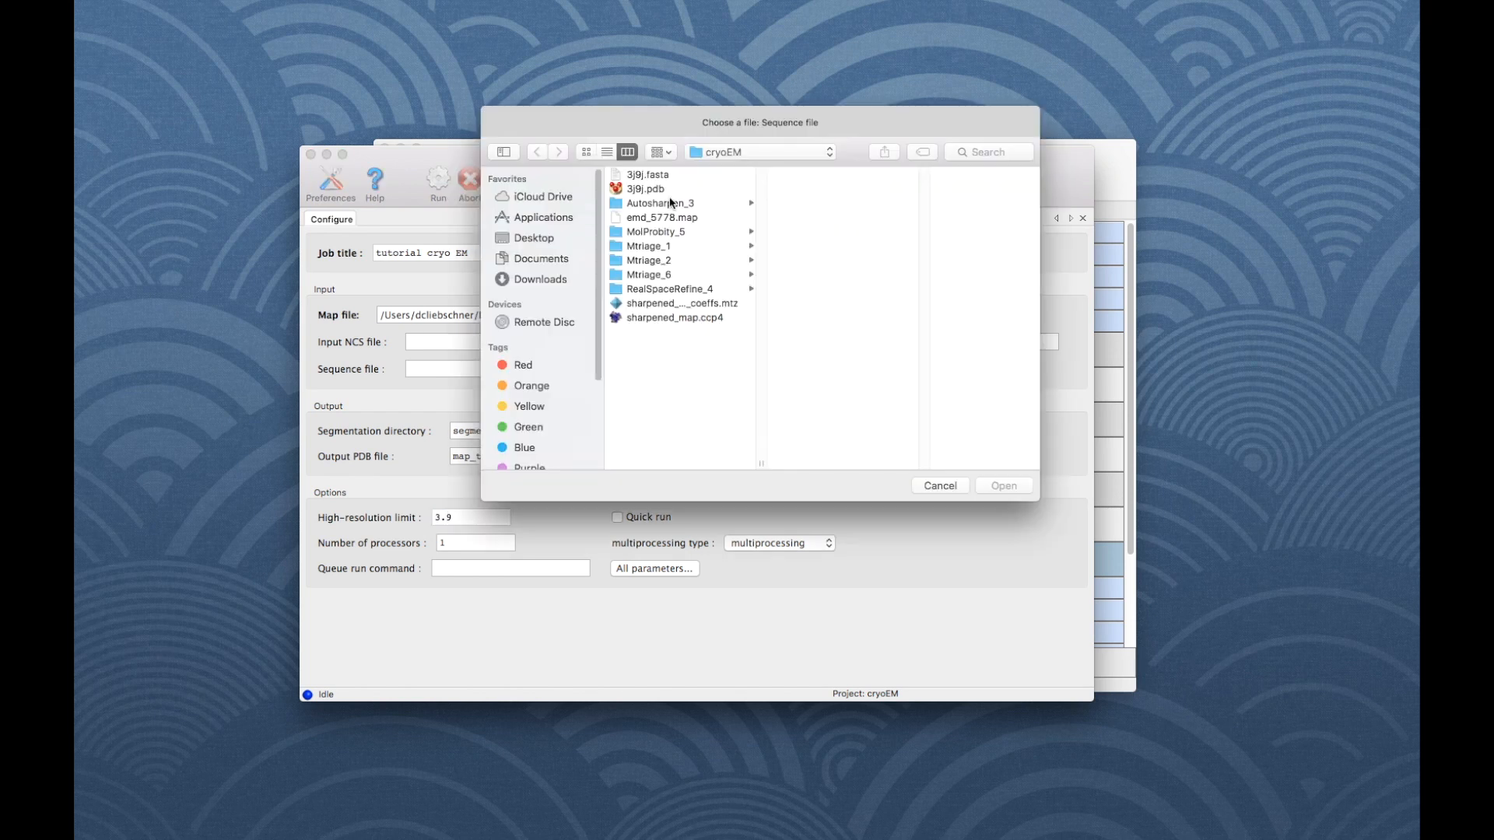
{"action": "left_click", "coordinate": [1002, 485]}
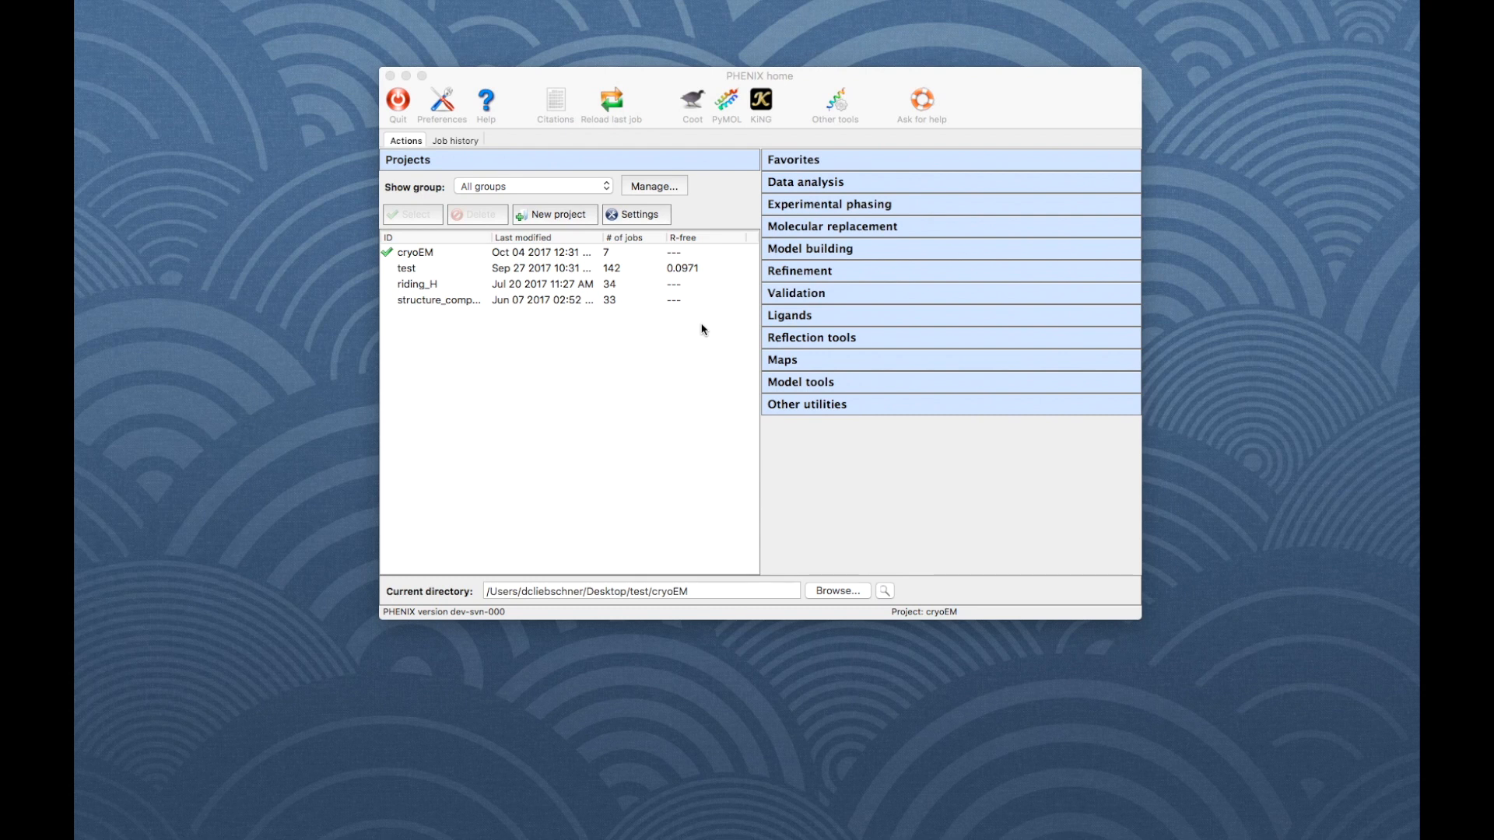
- Start real-space refinement with 3j9j.pdb and sharpened_map.ccp4 as inputs
{"action": "left_click", "coordinate": [800, 271]}
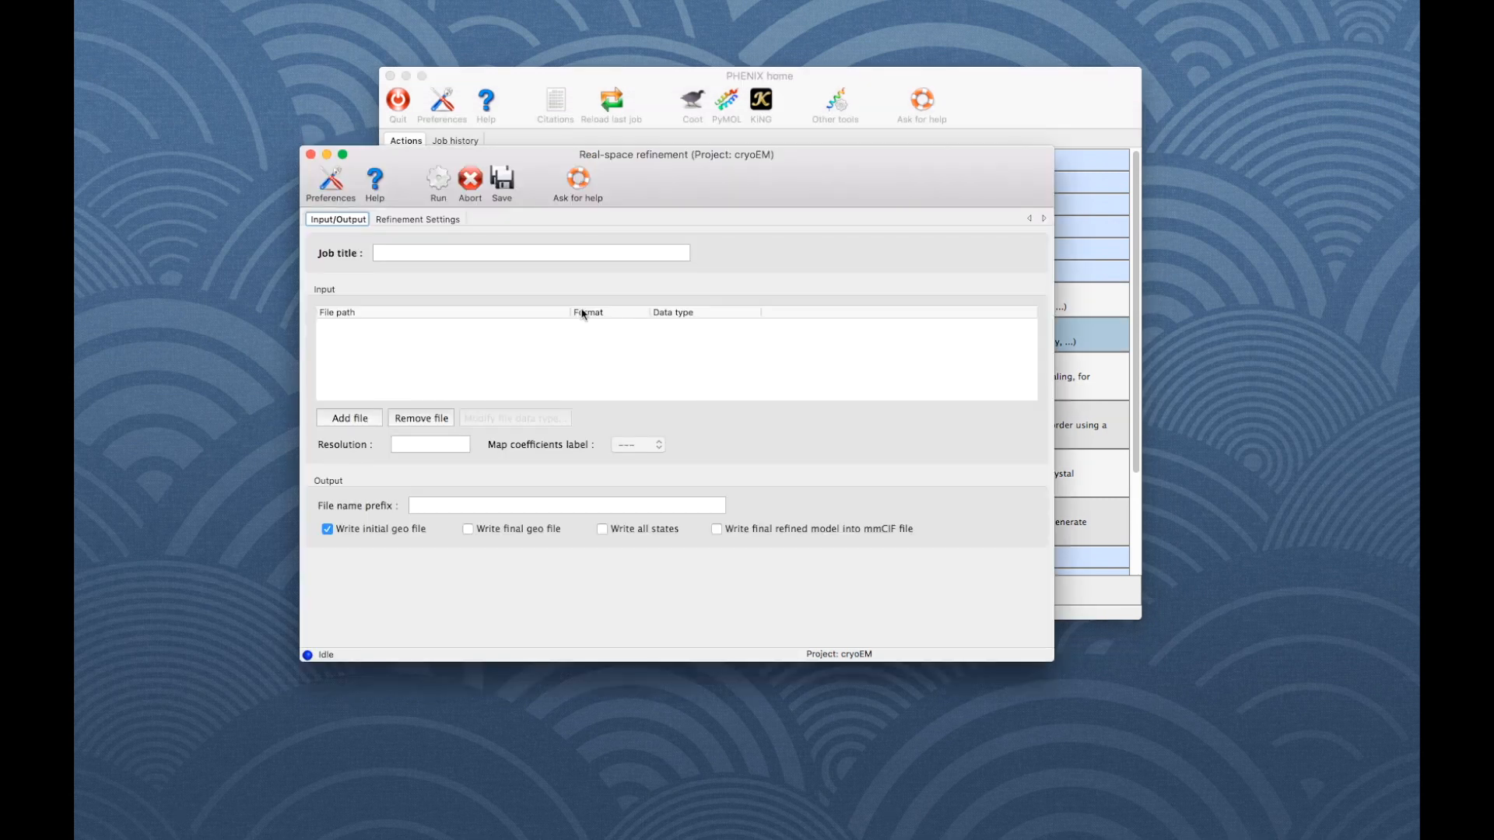
{"action": "left_click", "coordinate": [349, 417]}
{"action": "type", "text": "tutorial cryo EM"}
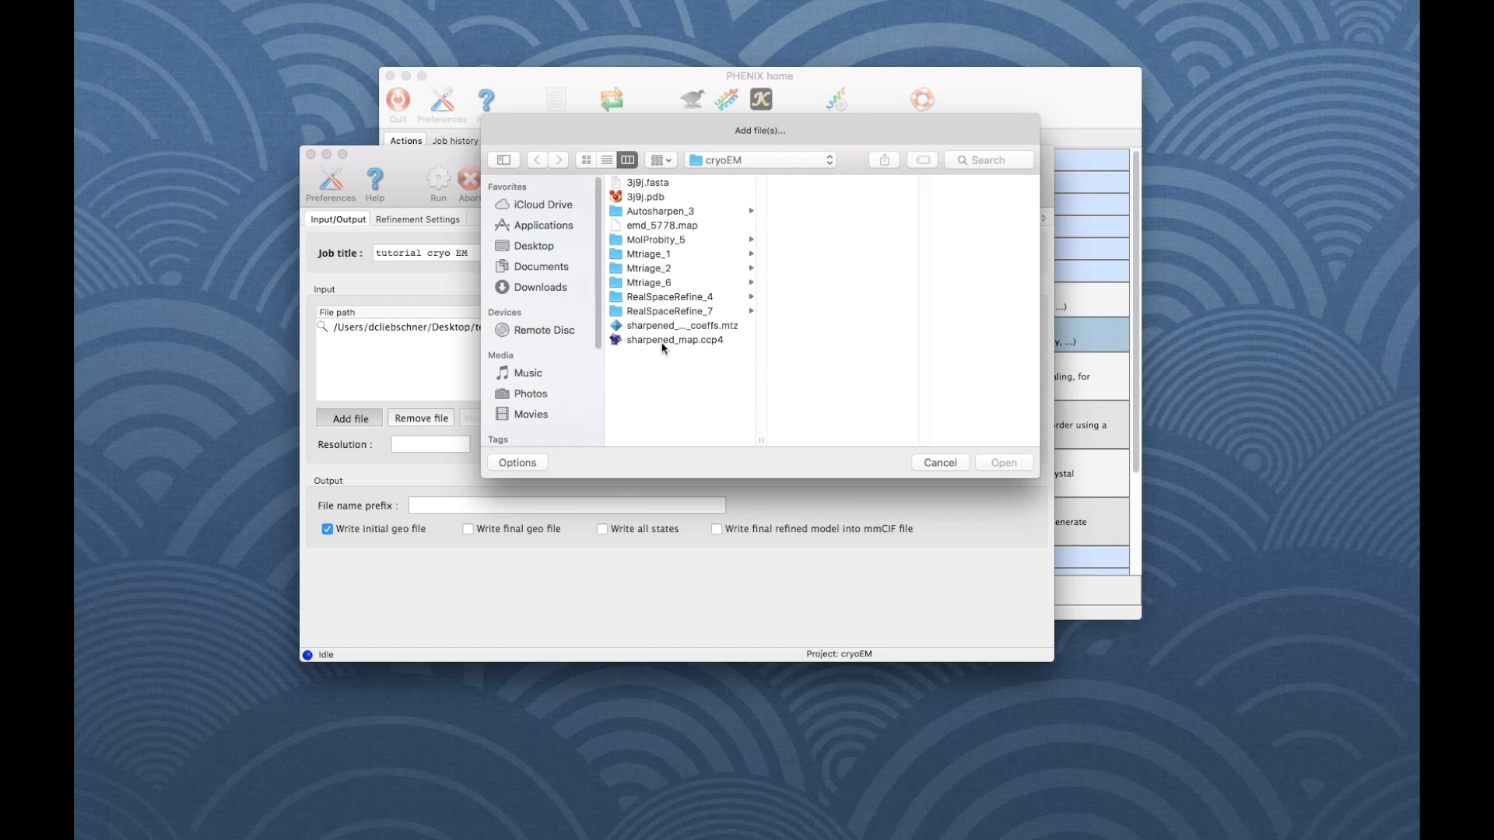
{"action": "left_click", "coordinate": [1002, 462]}
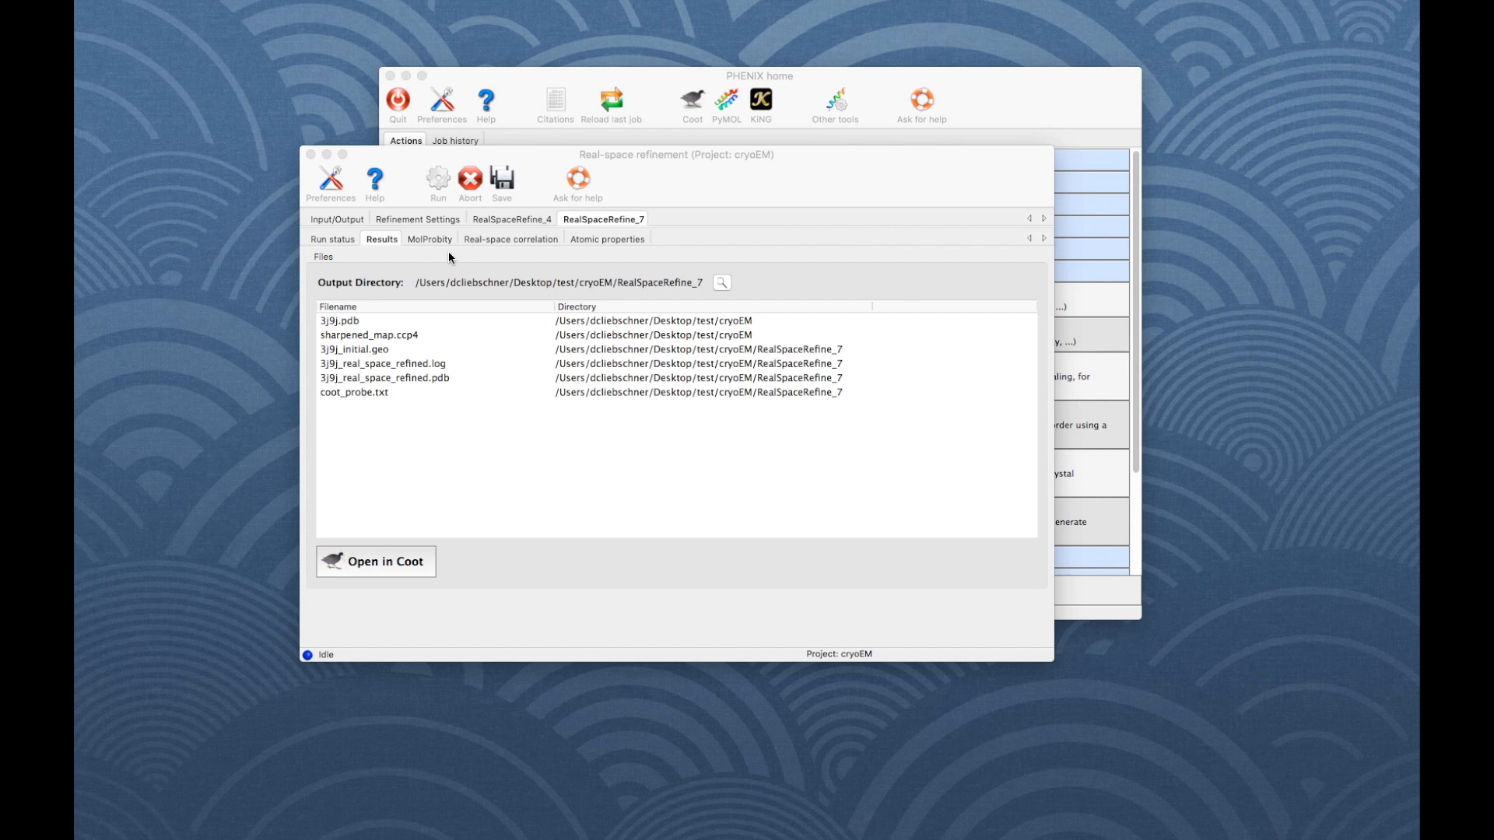
- Review the refinement run status, MolProbity summary and basic geometry statistics
{"action": "left_click", "coordinate": [332, 238]}
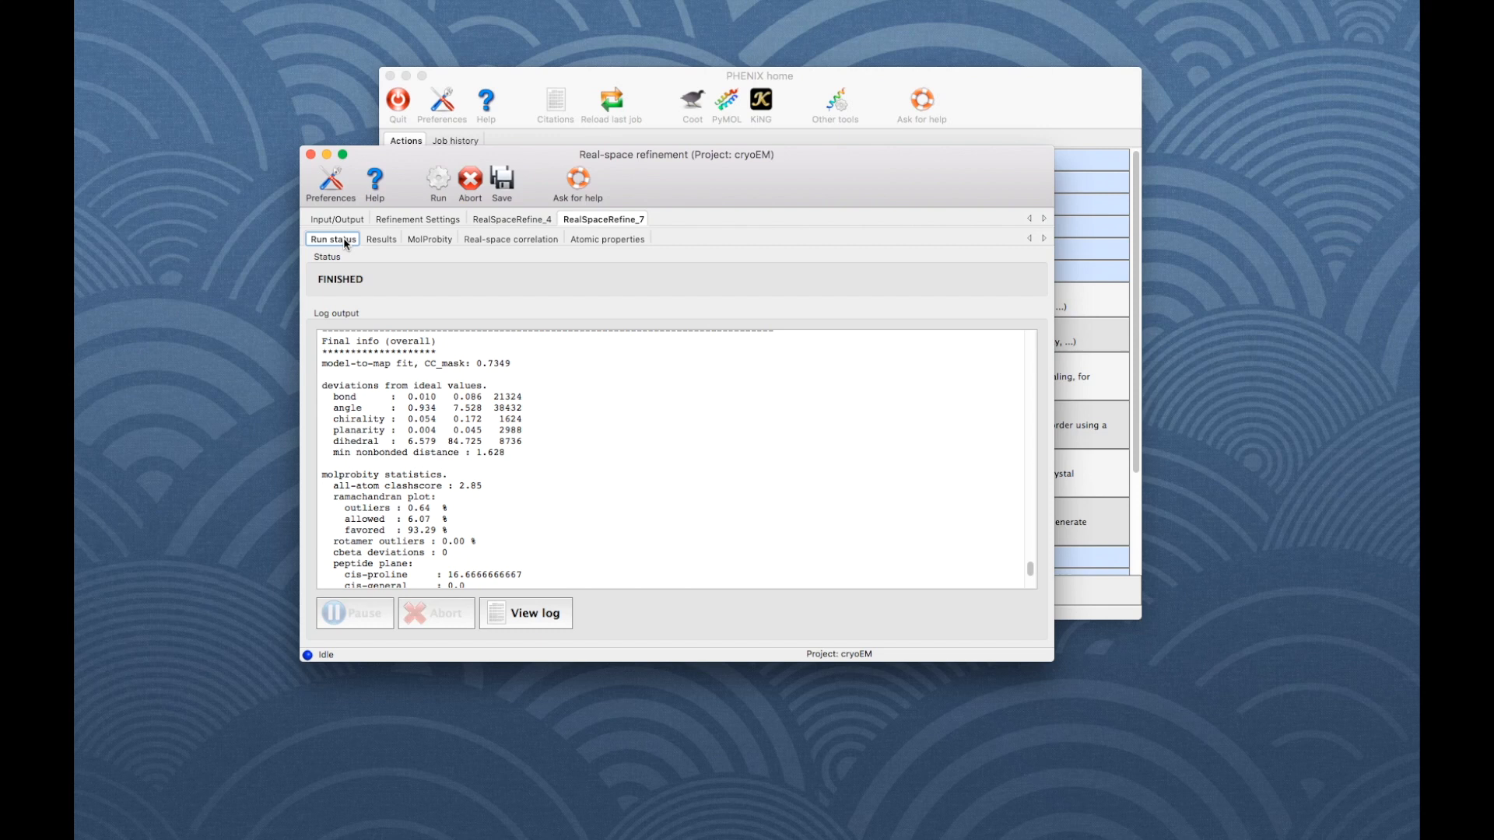
{"action": "left_click", "coordinate": [430, 239]}
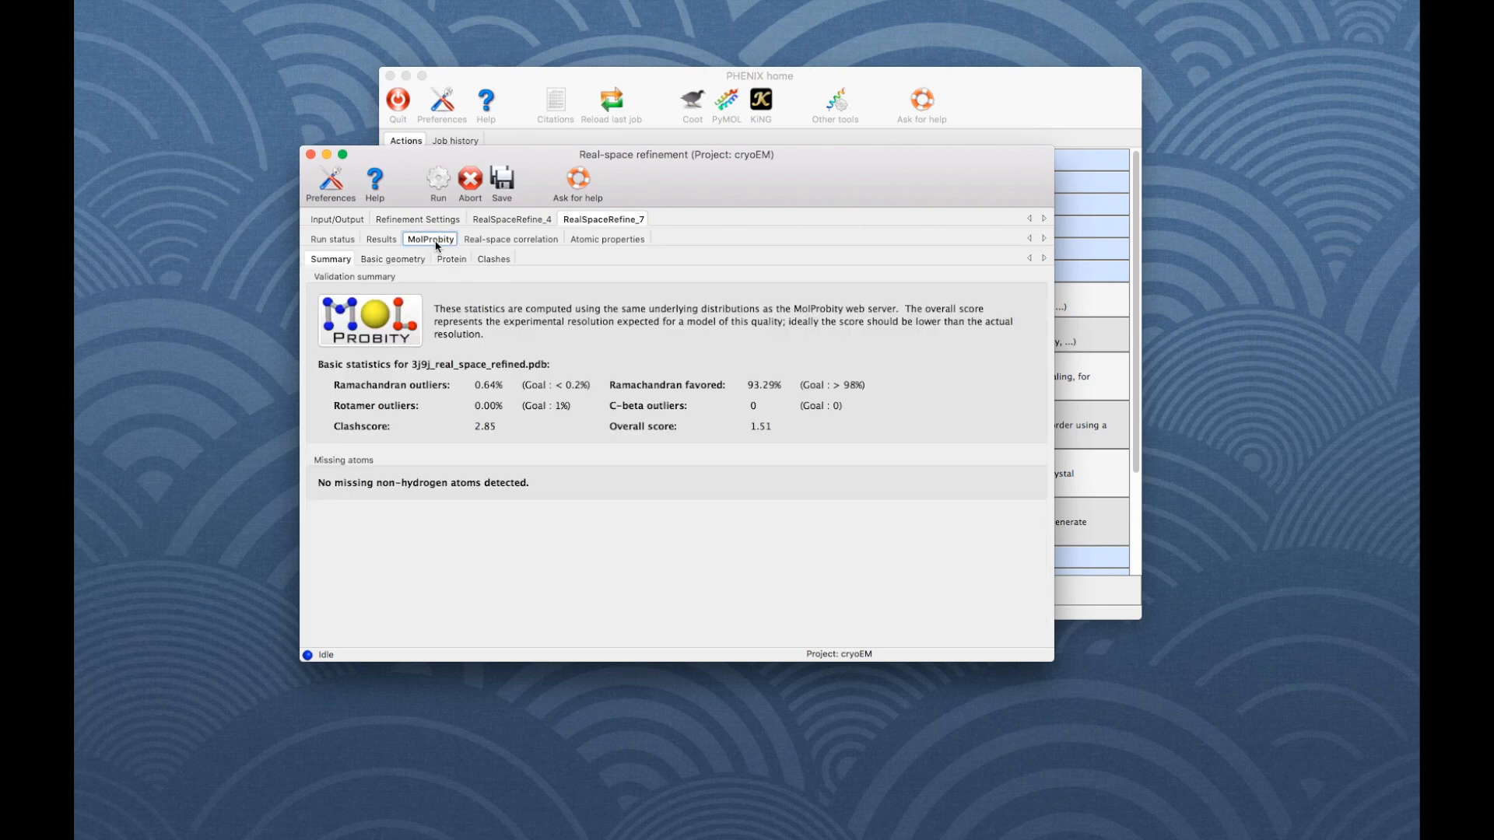
{"action": "mouse_move", "coordinate": [535, 264]}
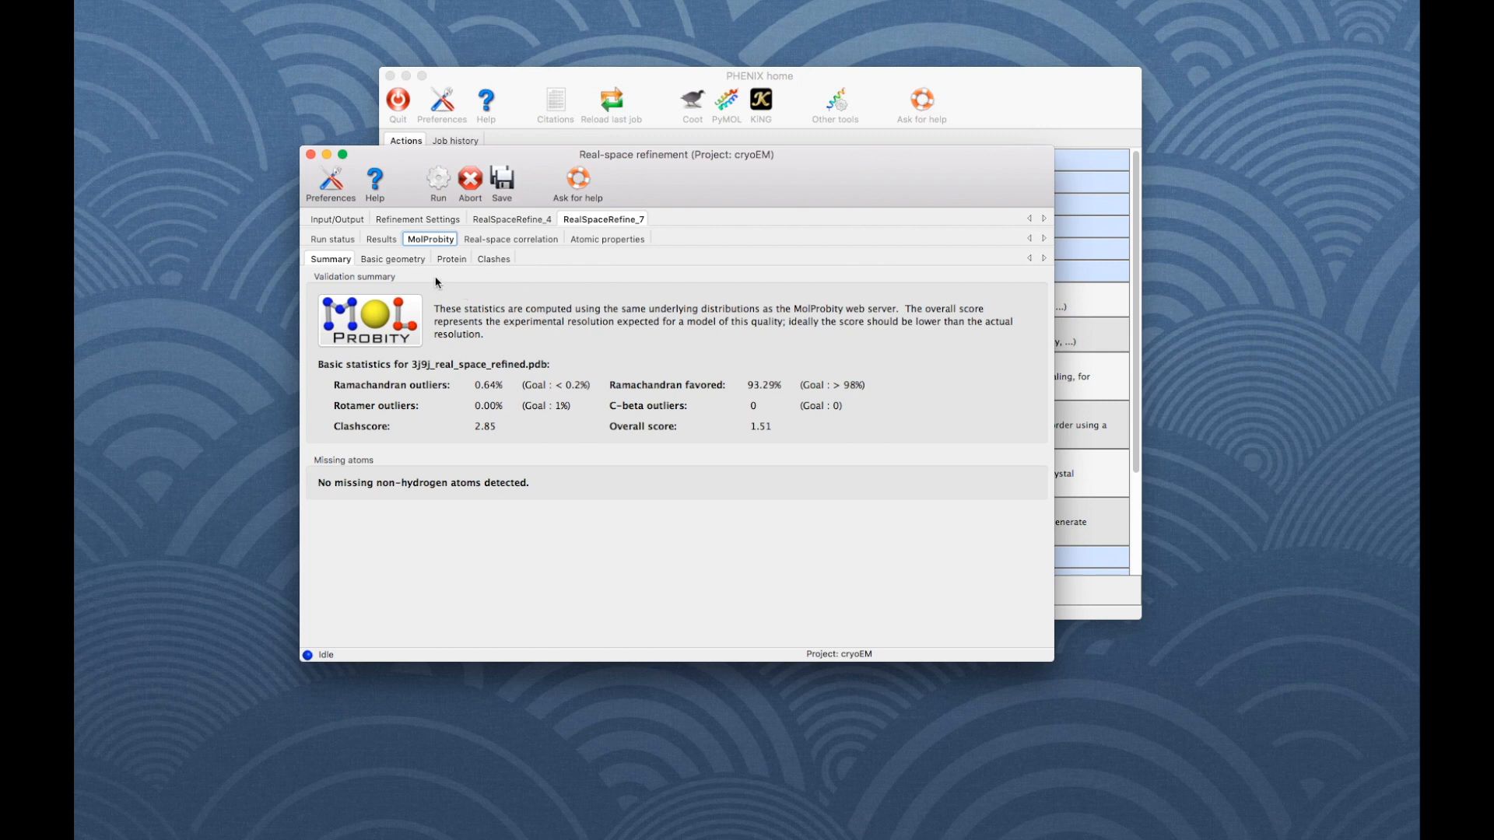
{"action": "left_click", "coordinate": [392, 258]}
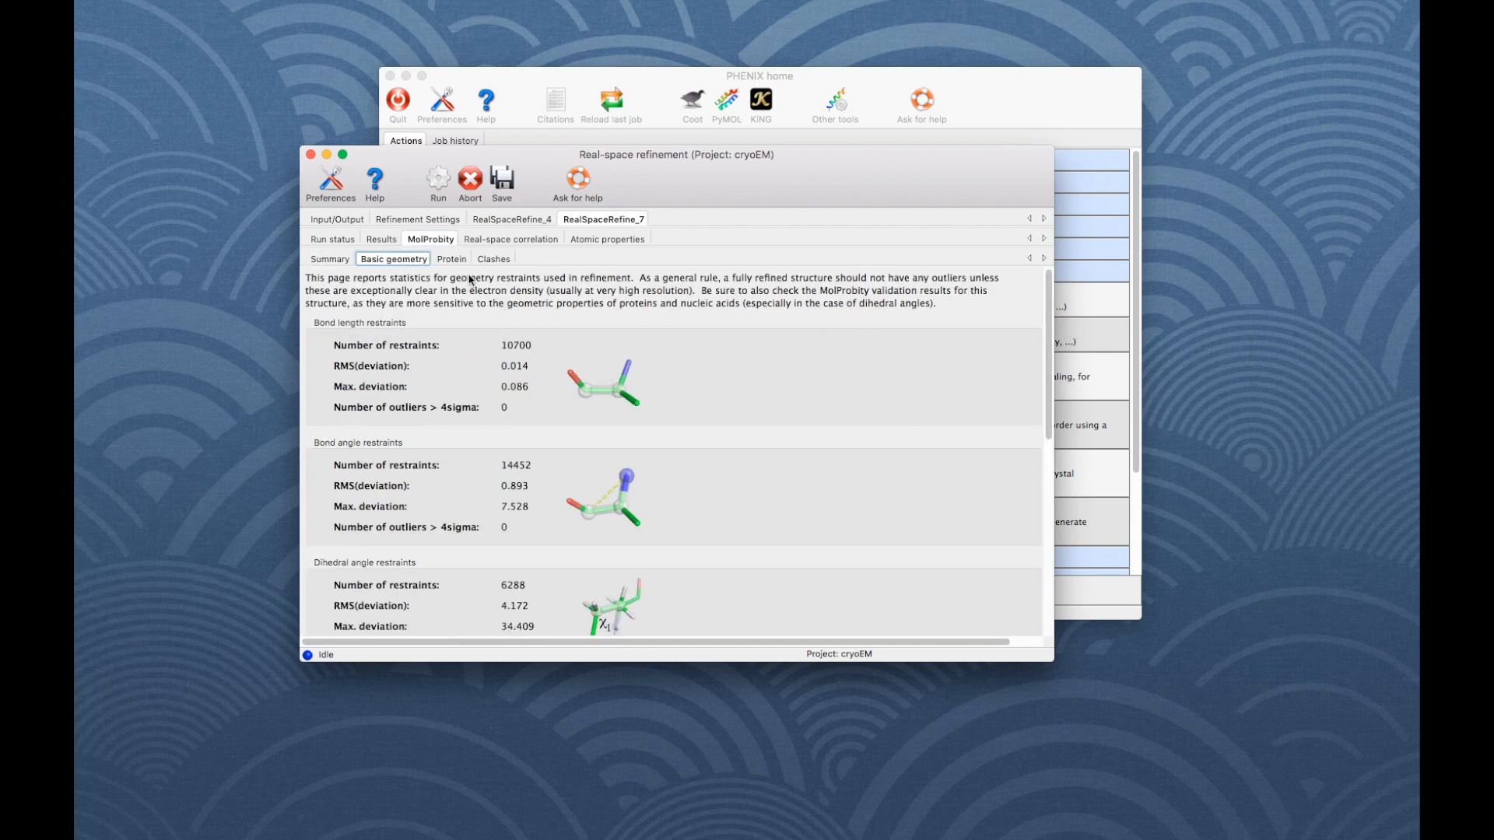
{"action": "left_click", "coordinate": [450, 259]}
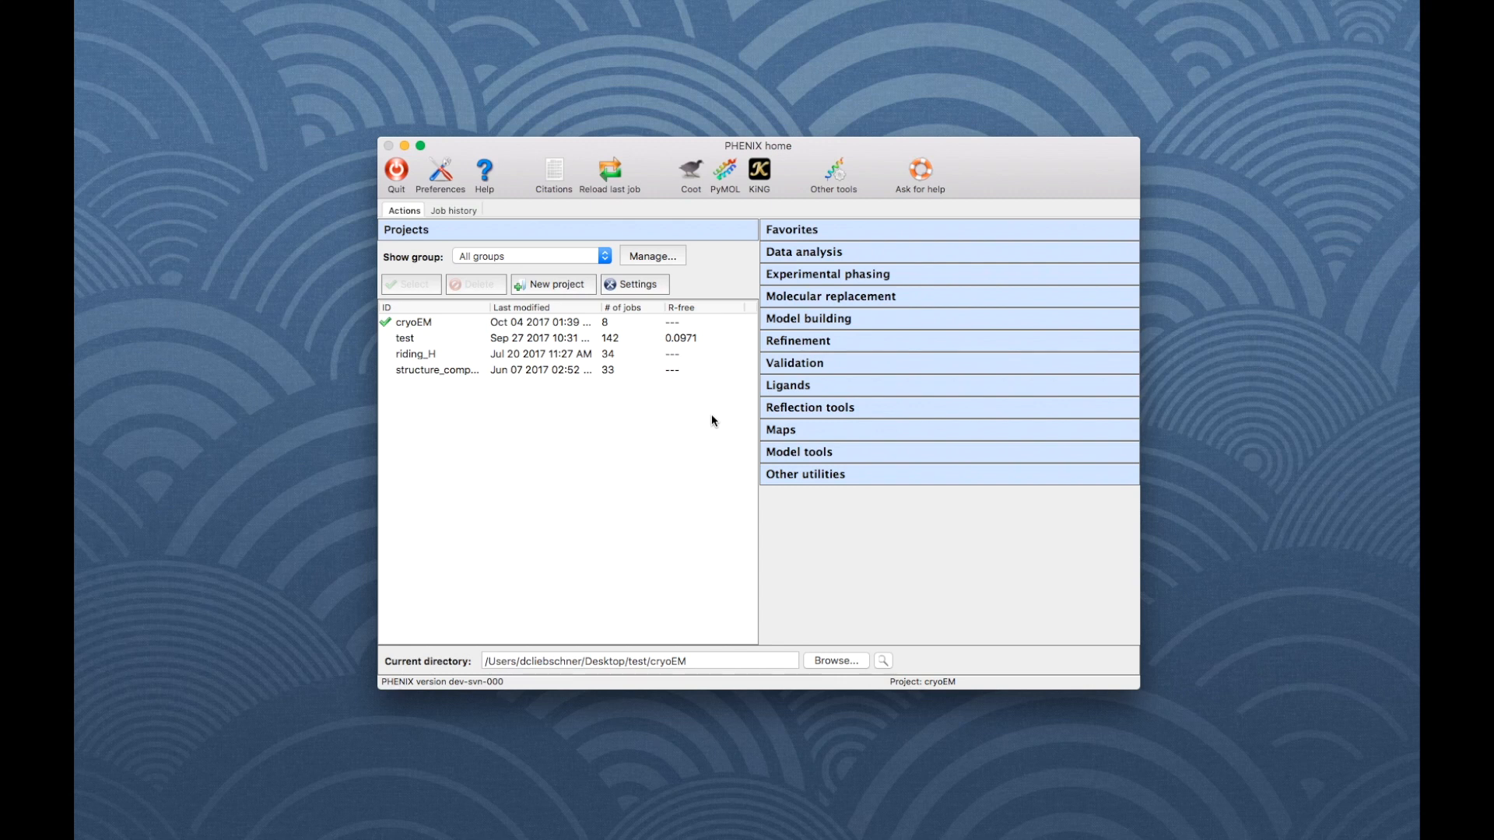
- Set up comprehensive validation titled 'tutorial cryo EM' for Cryo-EM data with the refined model
{"action": "left_click", "coordinate": [795, 364]}
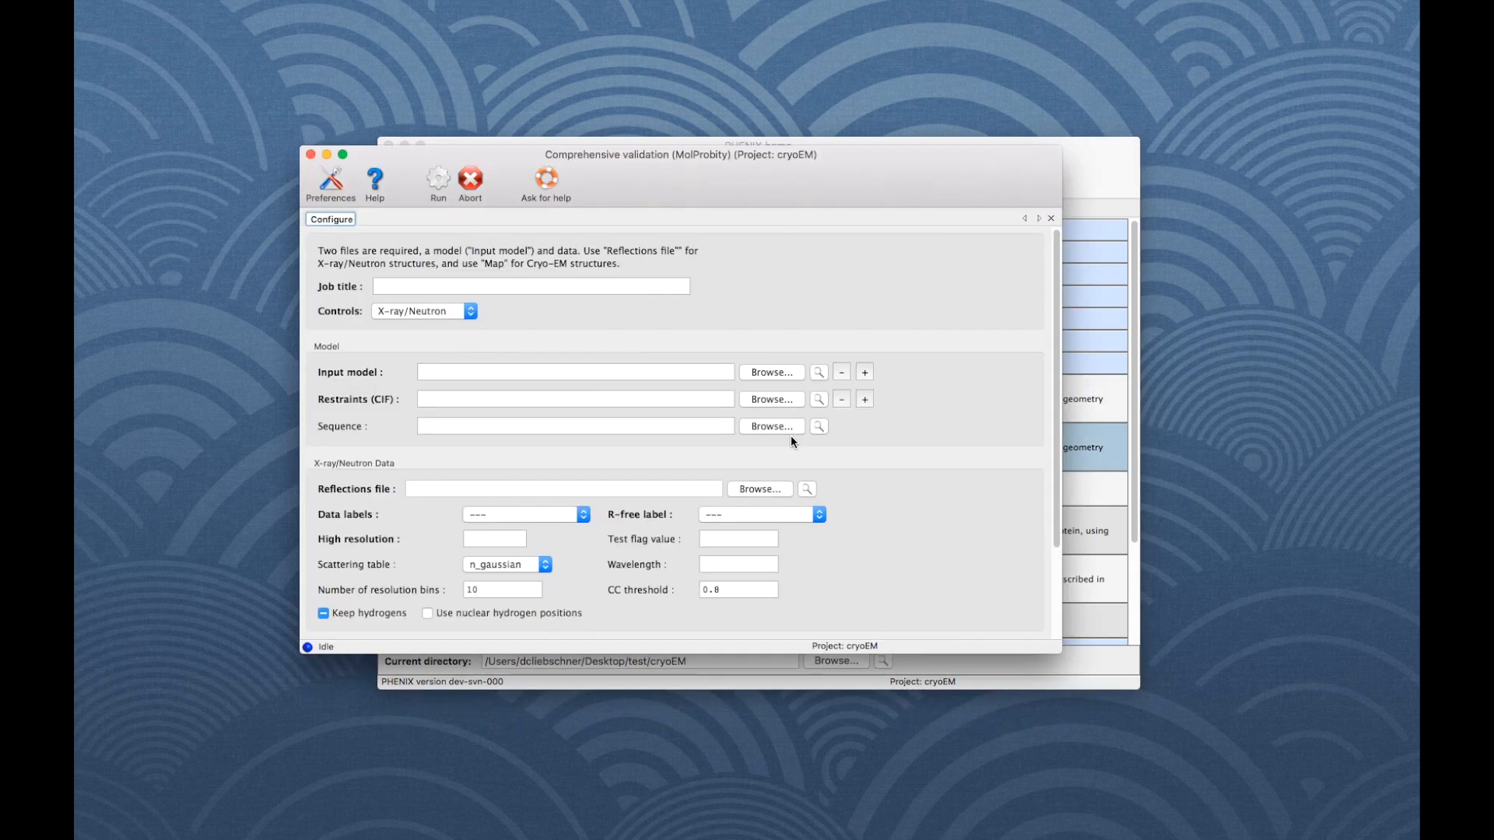
{"action": "type", "text": "tutorial cryo EM"}
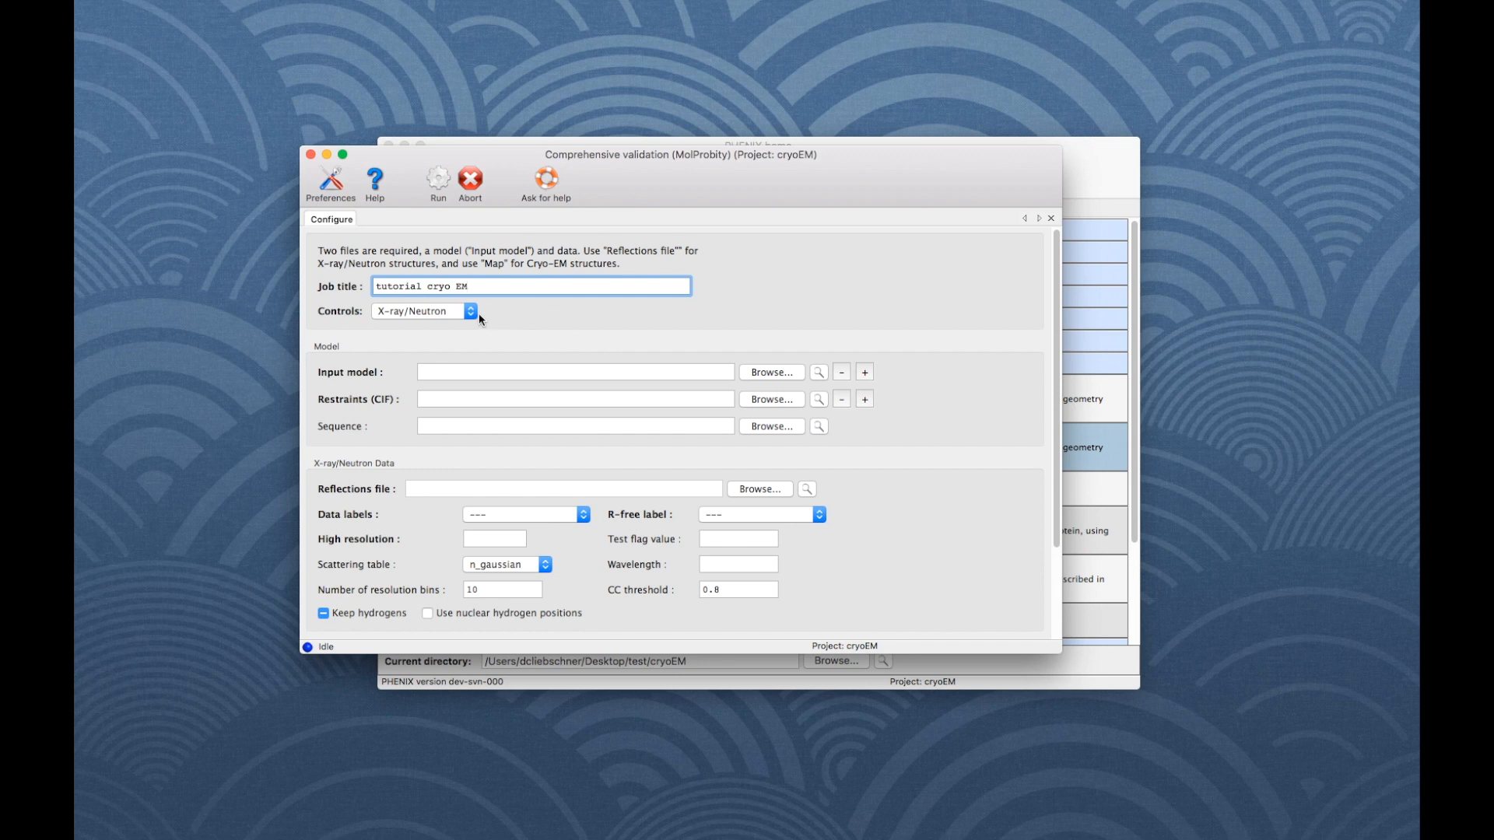
{"action": "left_click", "coordinate": [421, 311]}
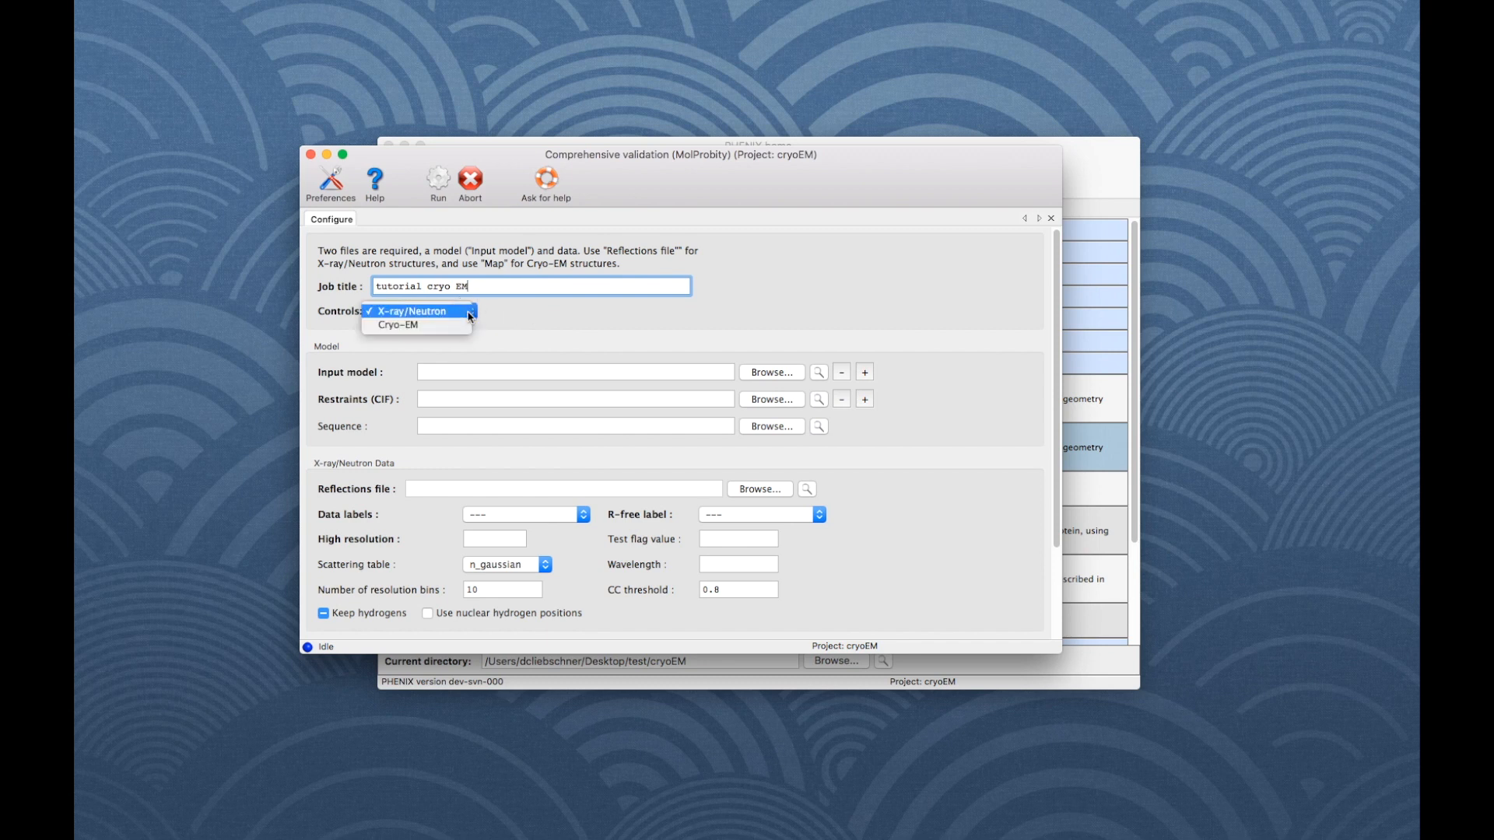
{"action": "left_click", "coordinate": [399, 325]}
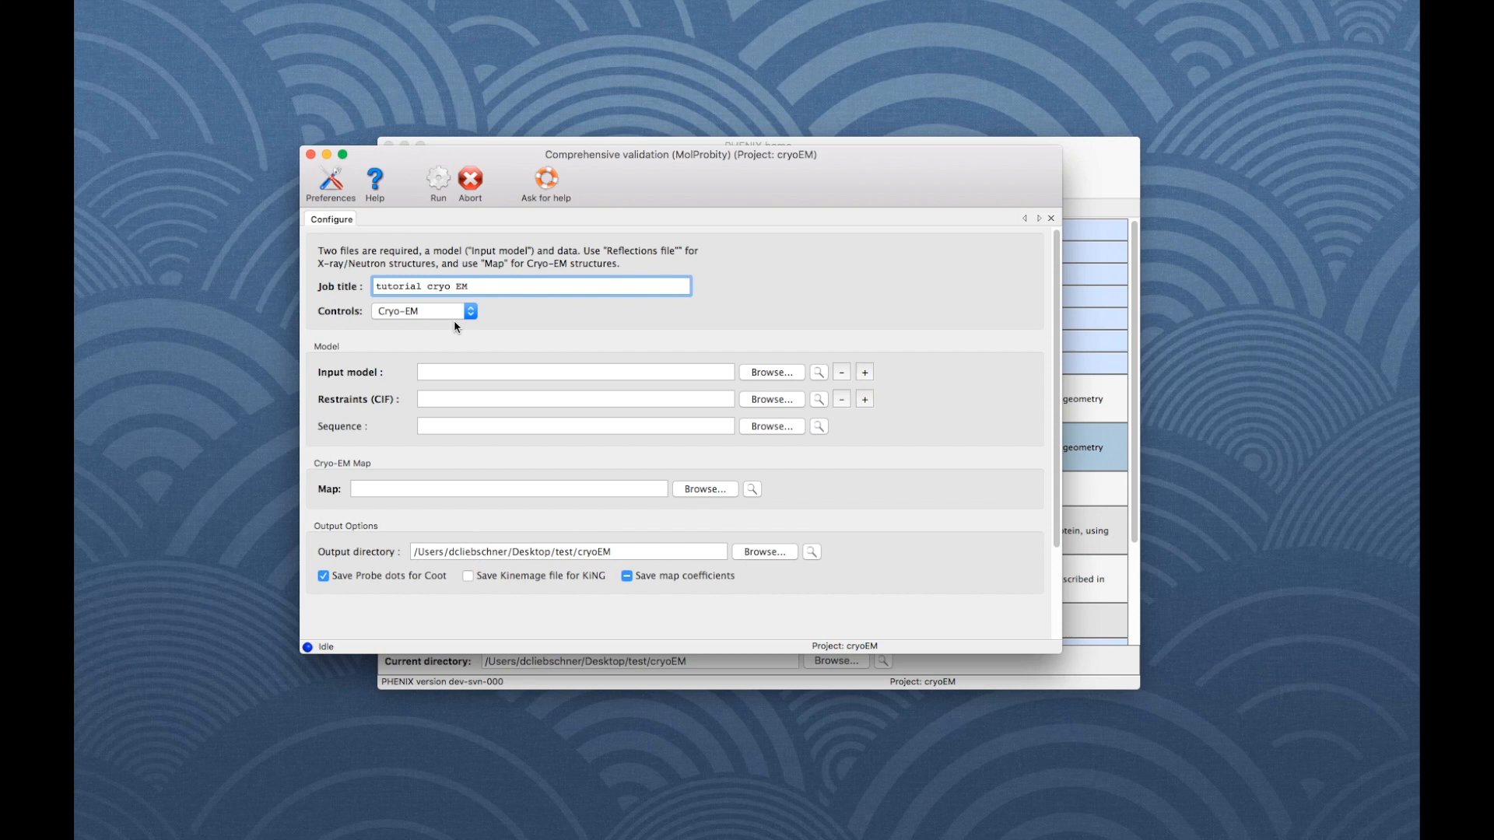
{"action": "left_click", "coordinate": [769, 372]}
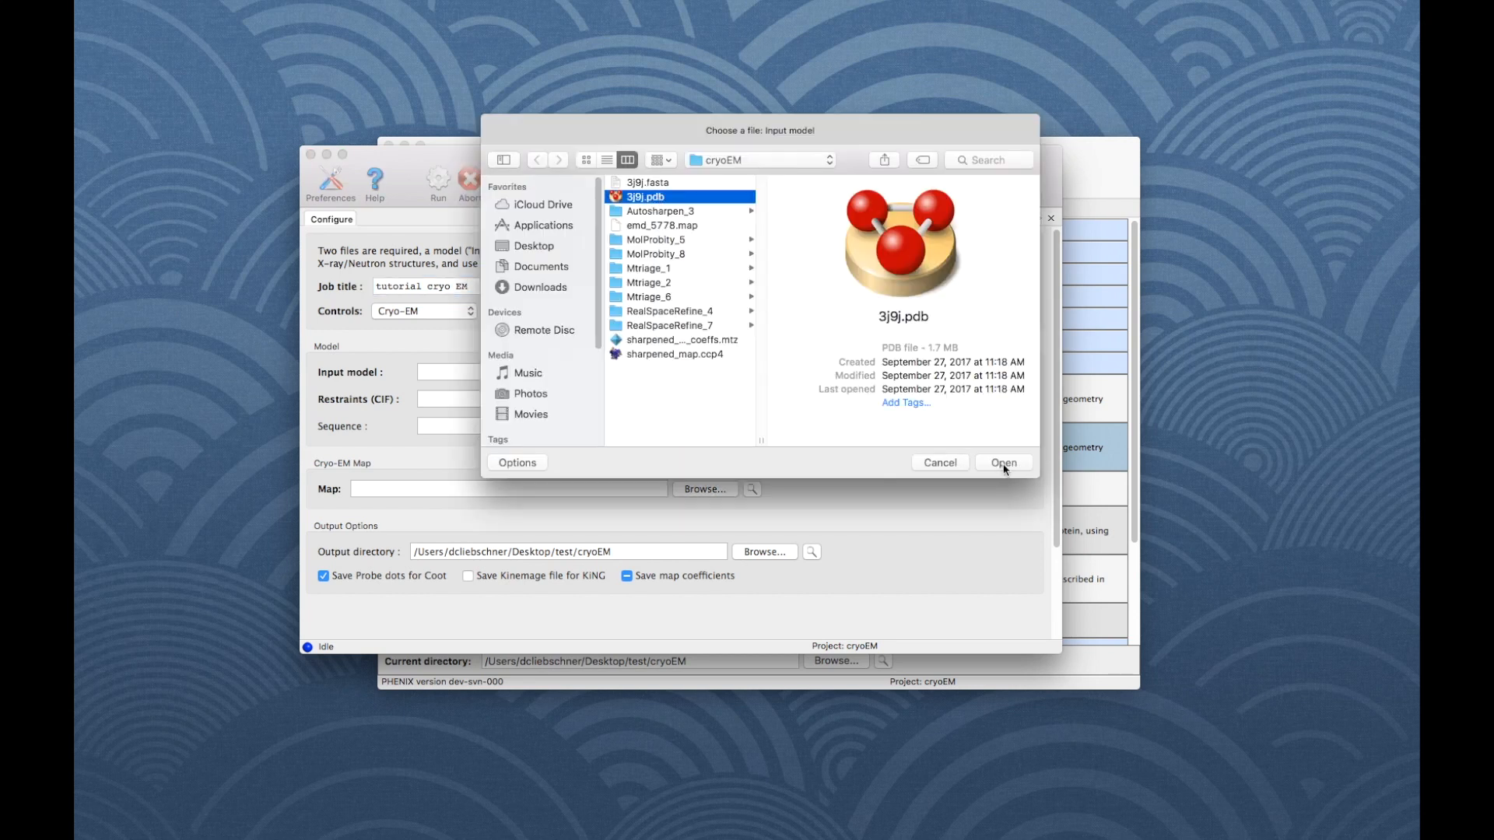
{"action": "left_click", "coordinate": [1003, 462]}
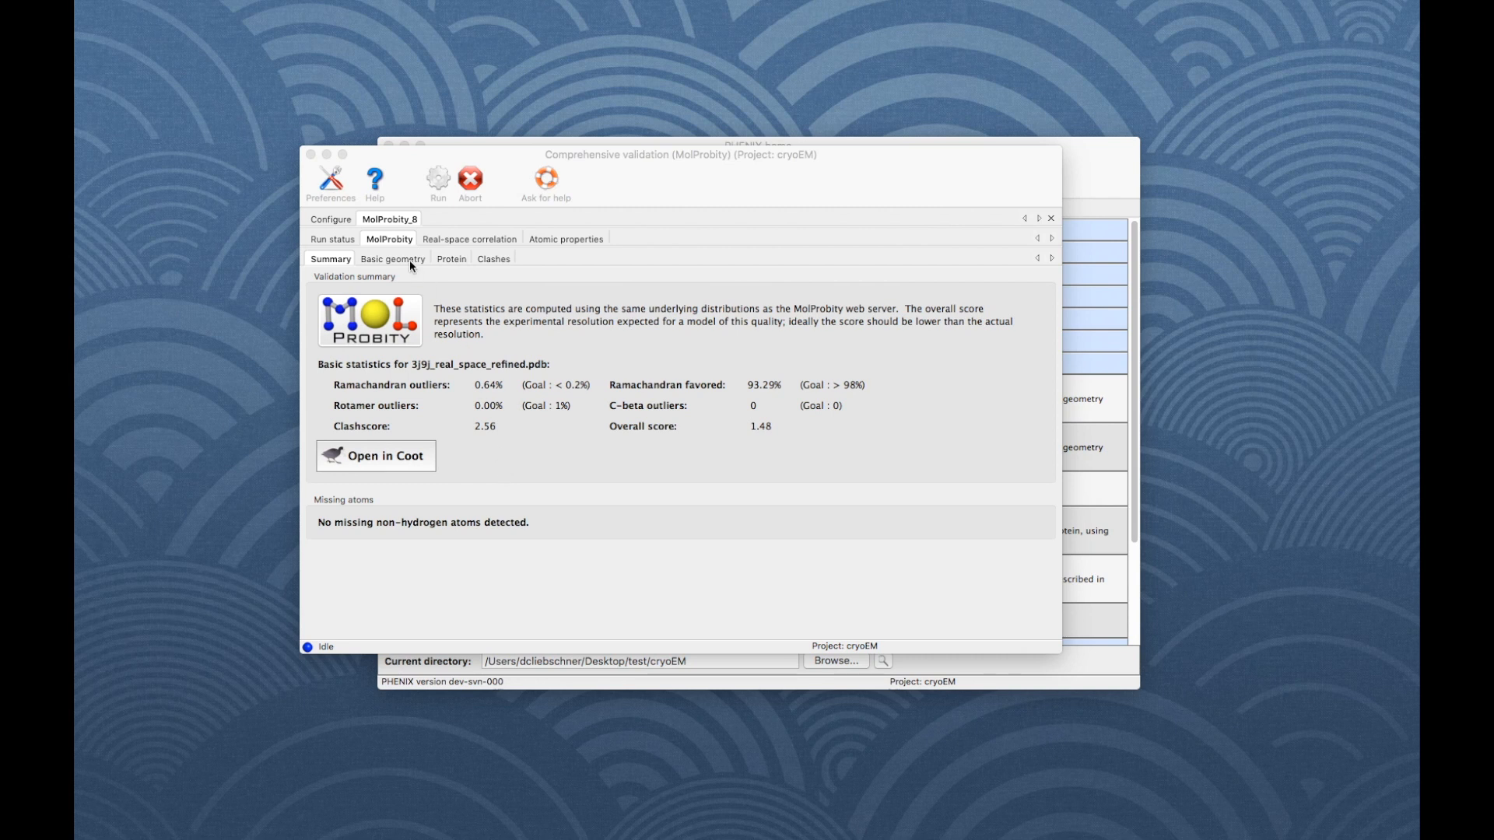
- Review the atom clashes, per-residue real-space correlation, and occupancies and B-factors
{"action": "left_click", "coordinate": [493, 259]}
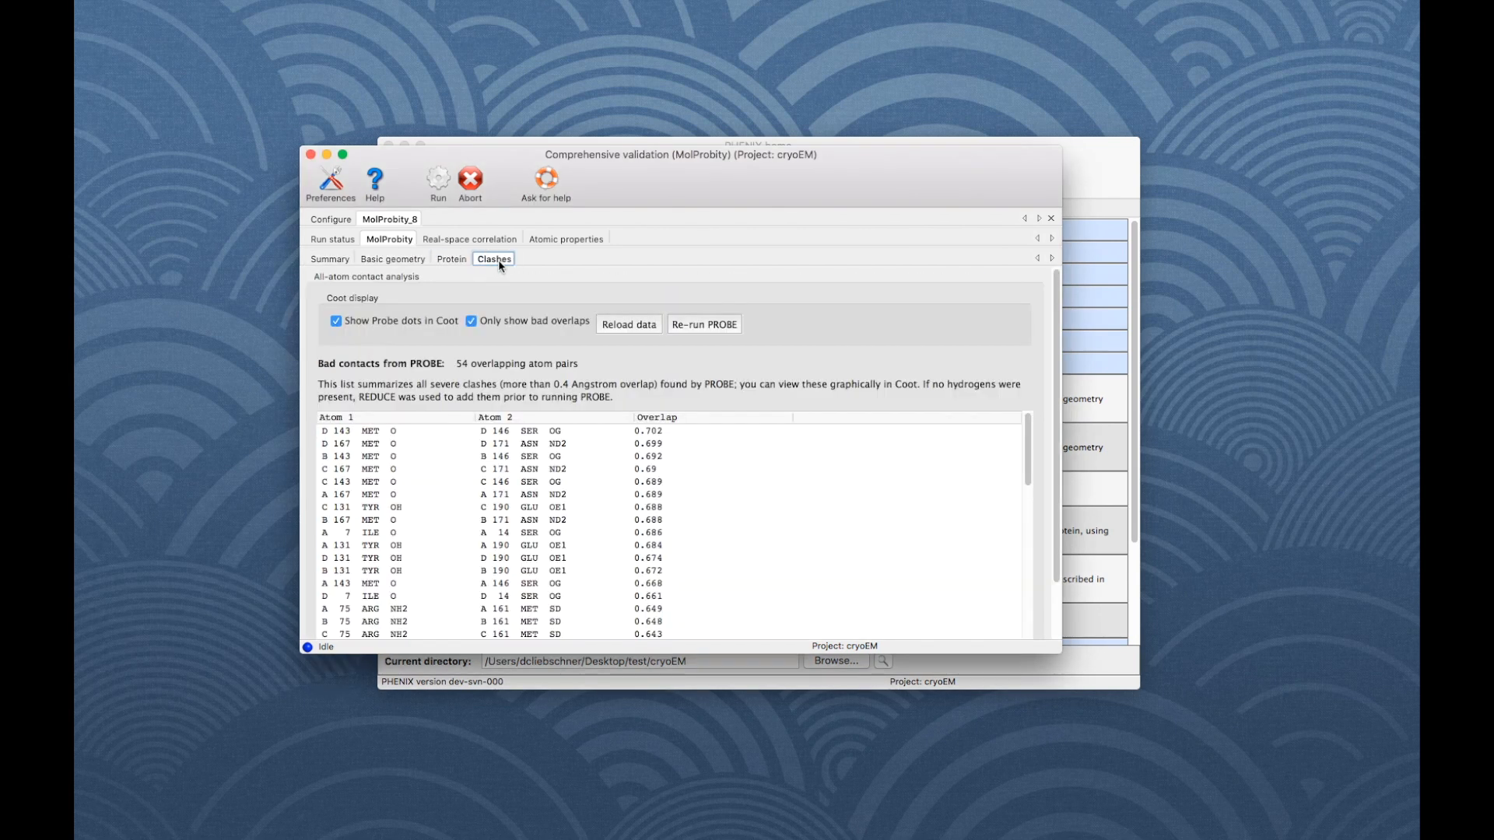
{"action": "left_click", "coordinate": [468, 238]}
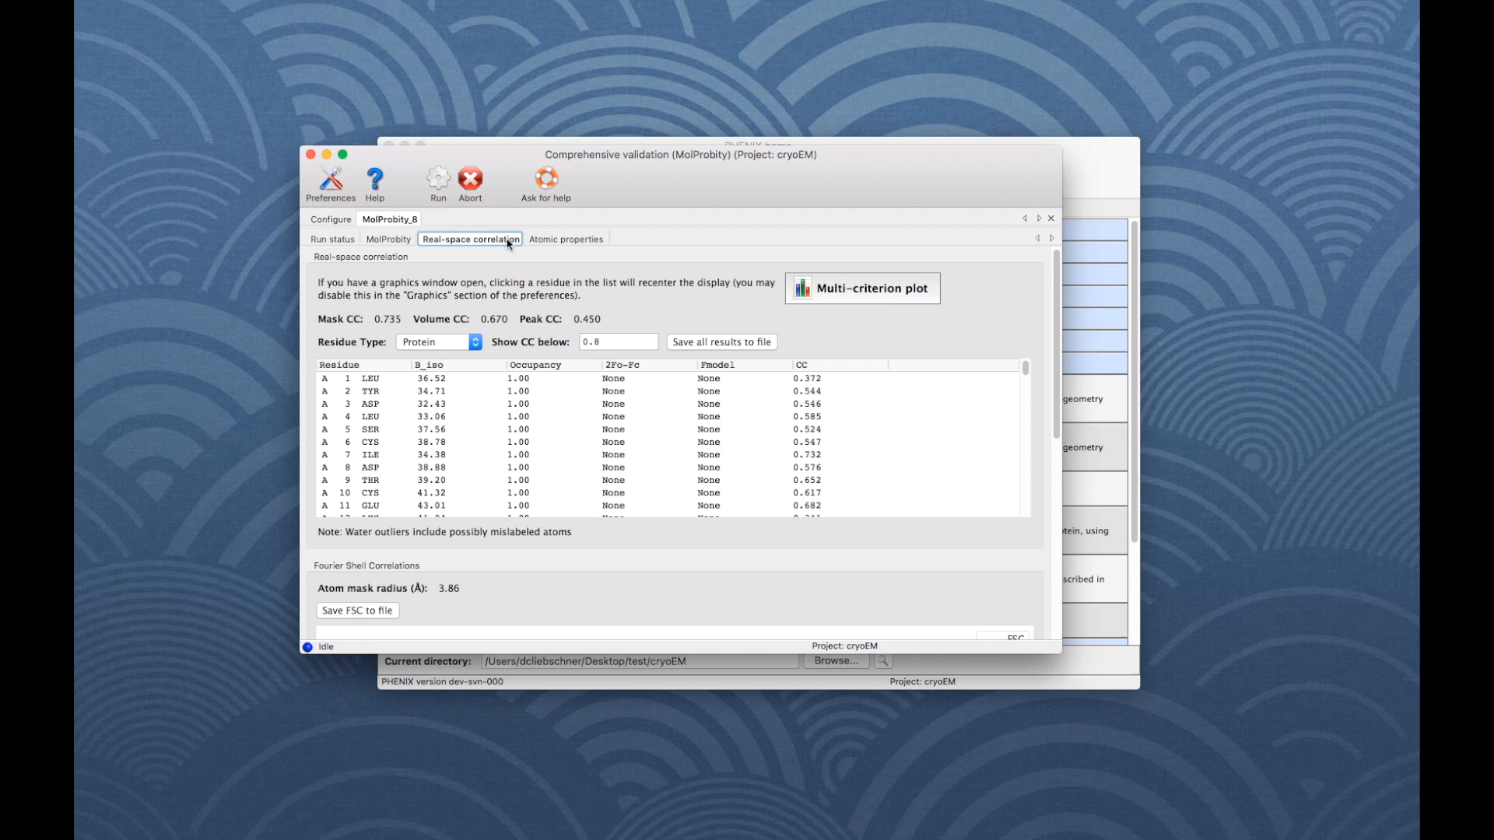
{"action": "left_click", "coordinate": [565, 238]}
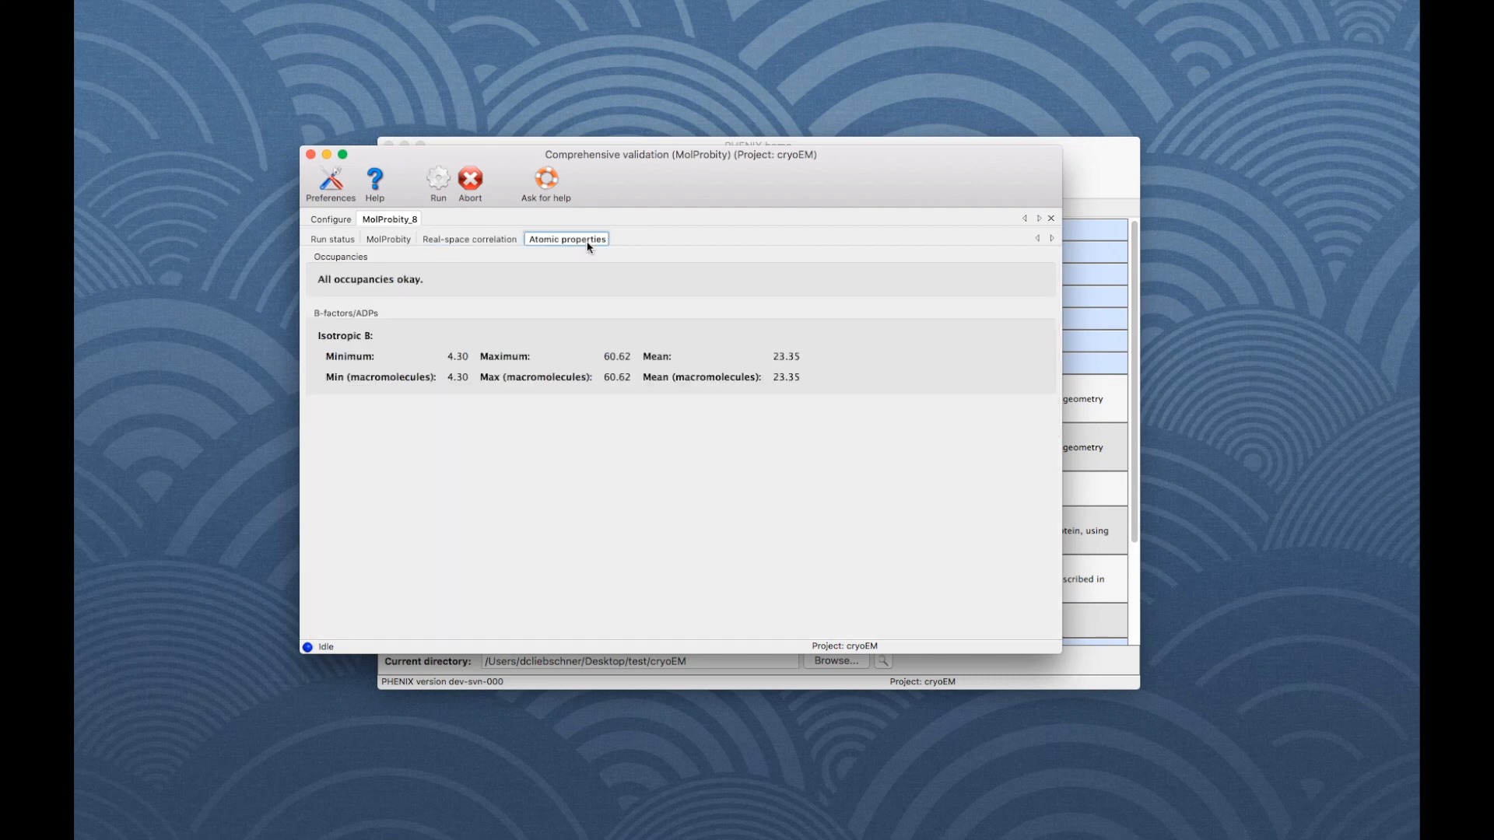
{"action": "mouse_move", "coordinate": [457, 277]}
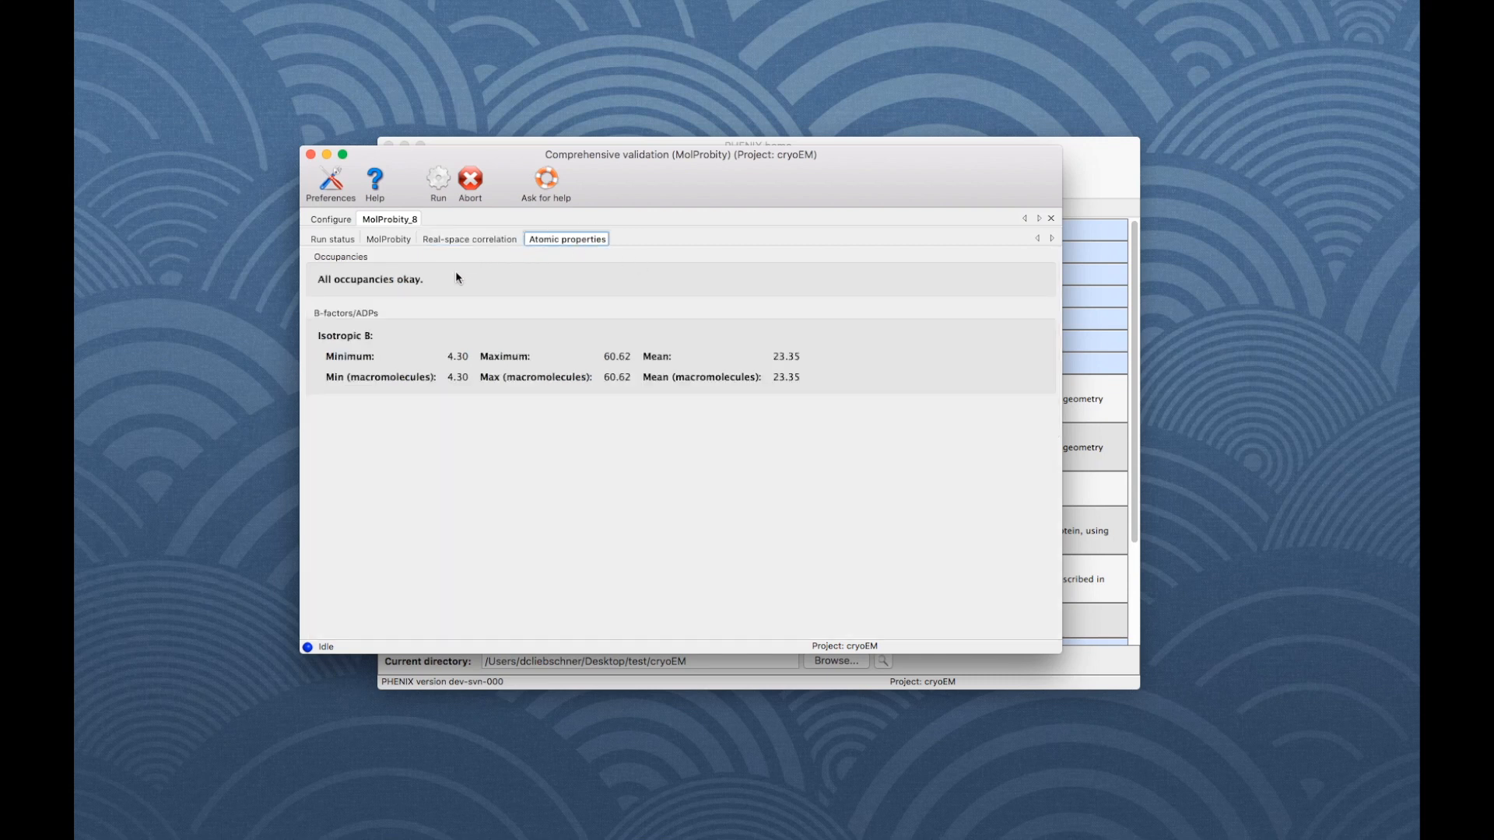
{"action": "mouse_move", "coordinate": [398, 315]}
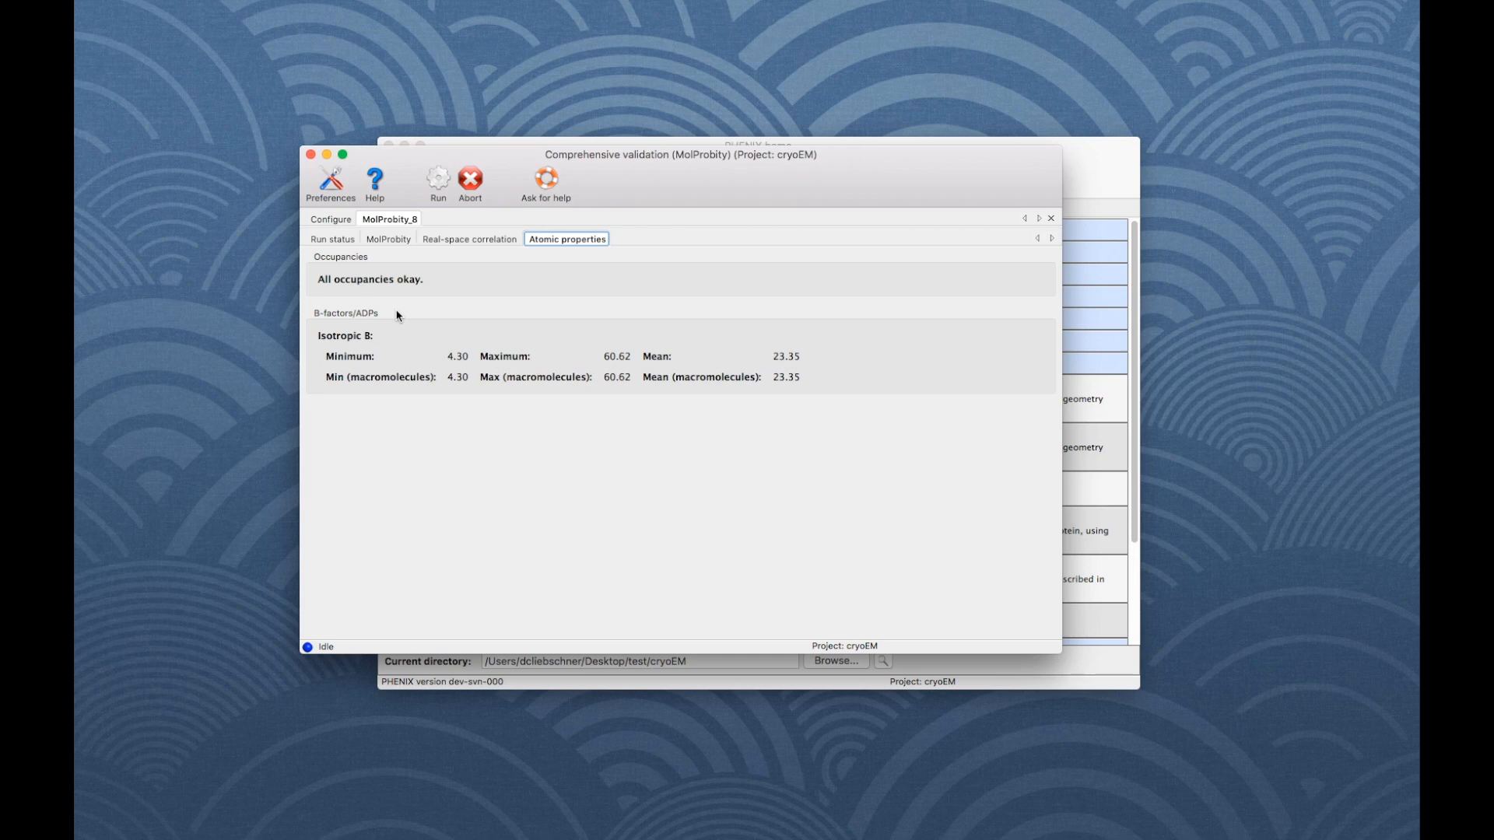